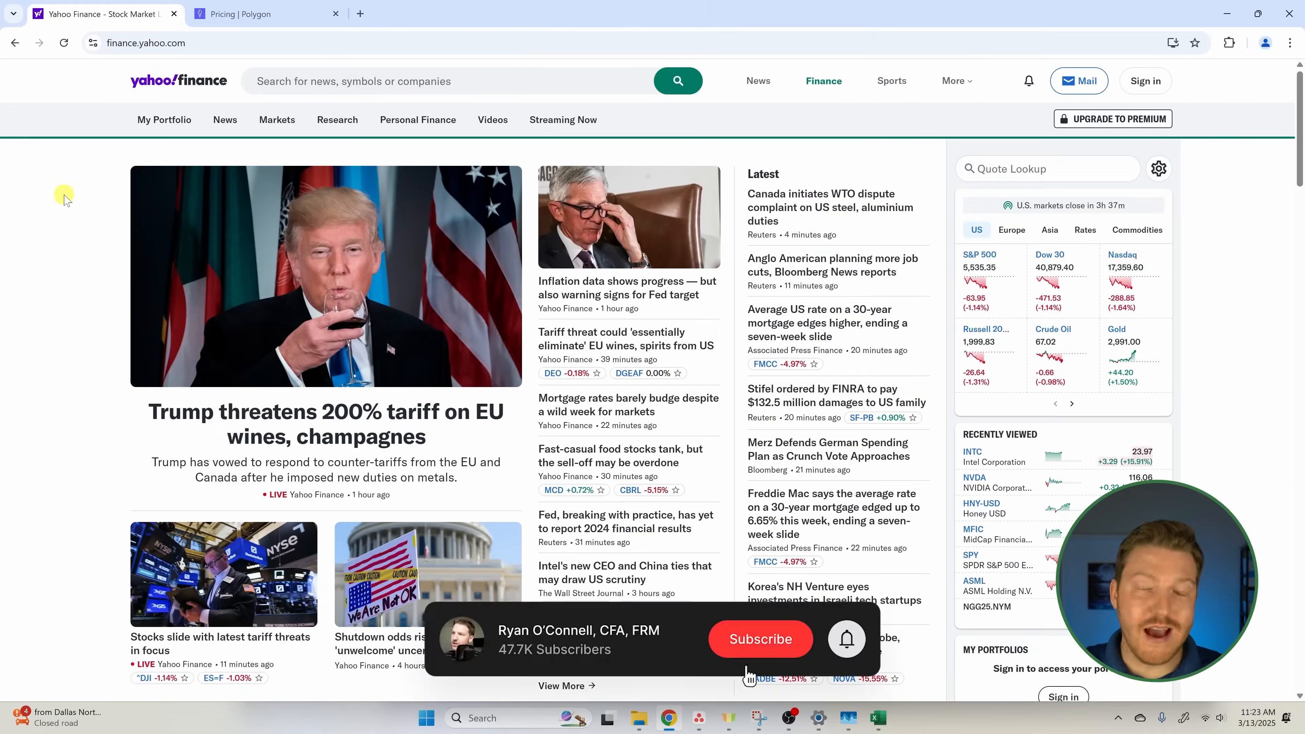
Step: Find INTC from the search box's Trending Tickers and show its Historical Data table
click(449, 81)
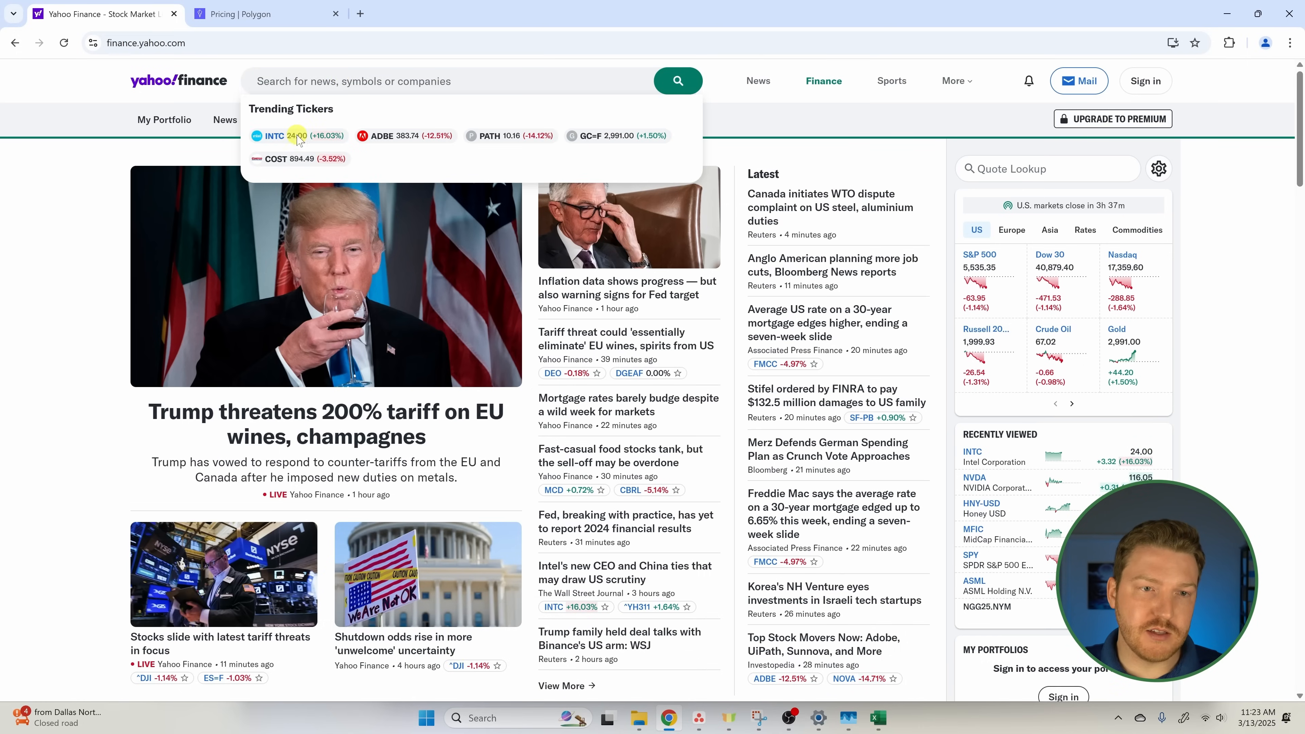
click(274, 136)
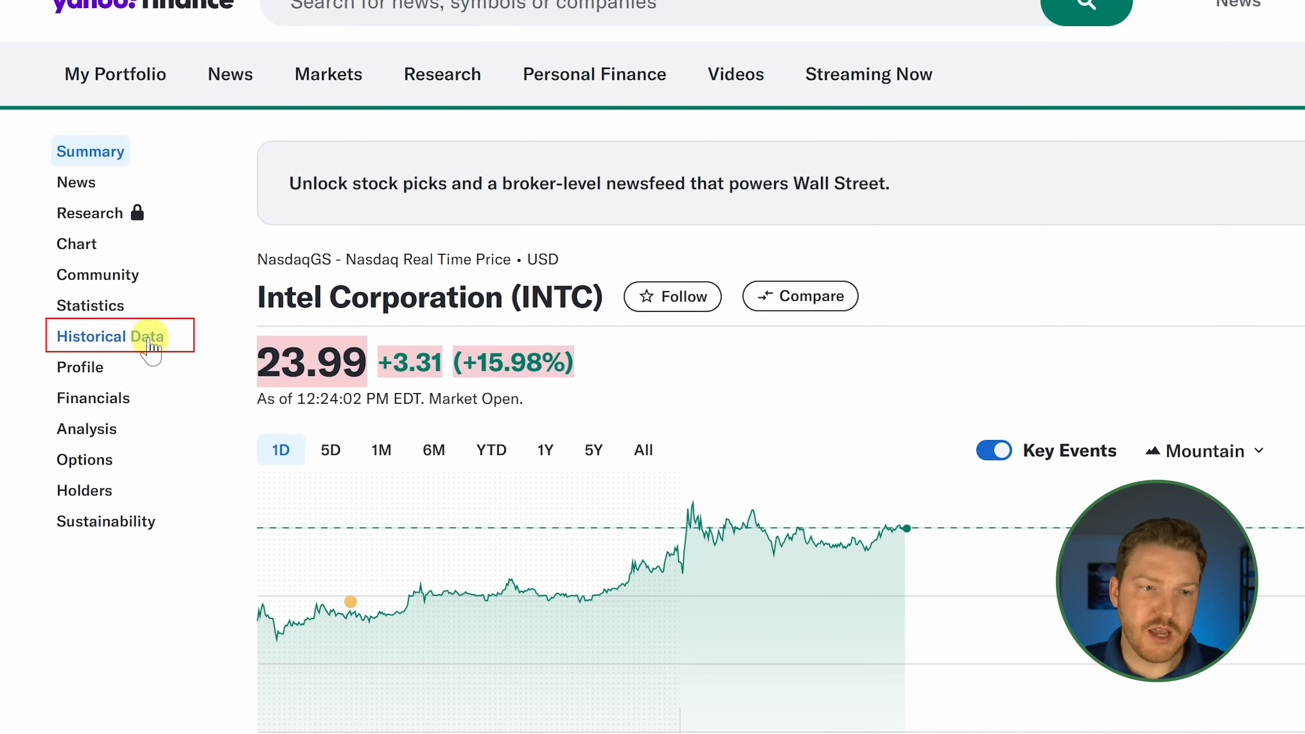
click(109, 336)
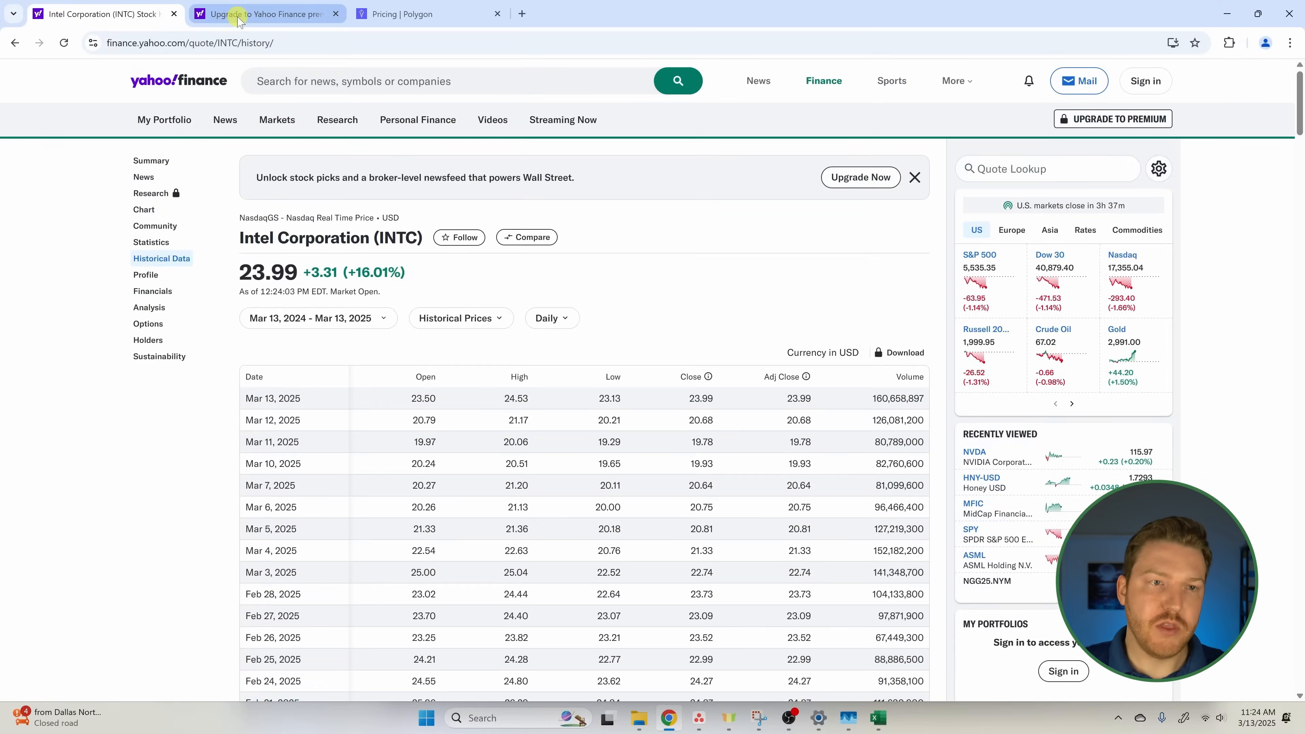
click(267, 14)
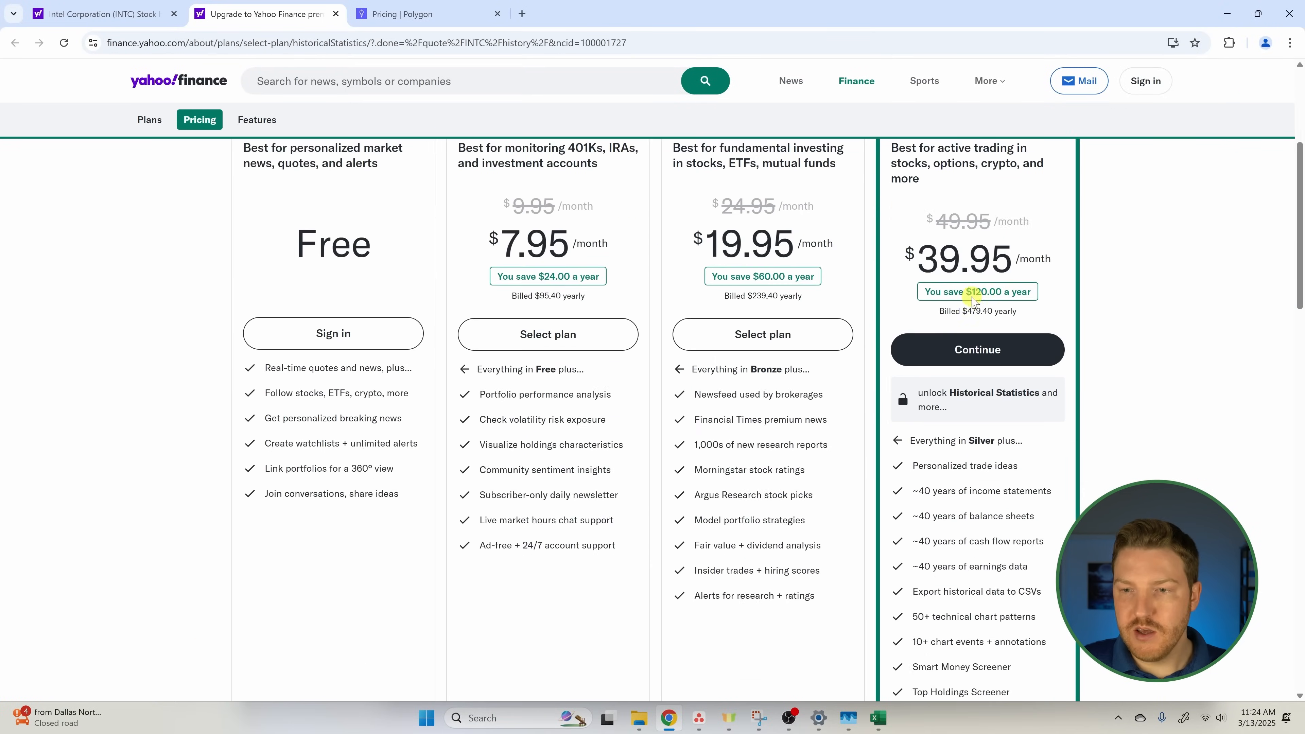
scroll(down, 3)
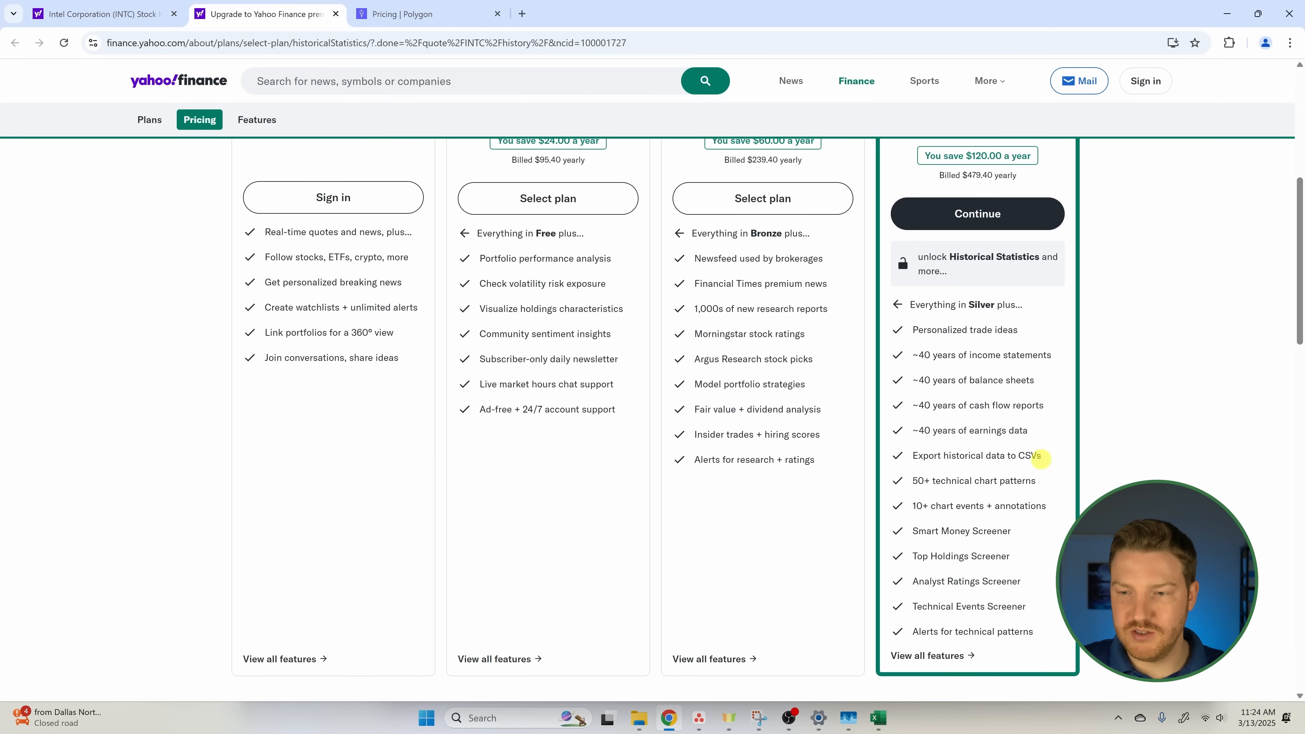
double_click(976, 455)
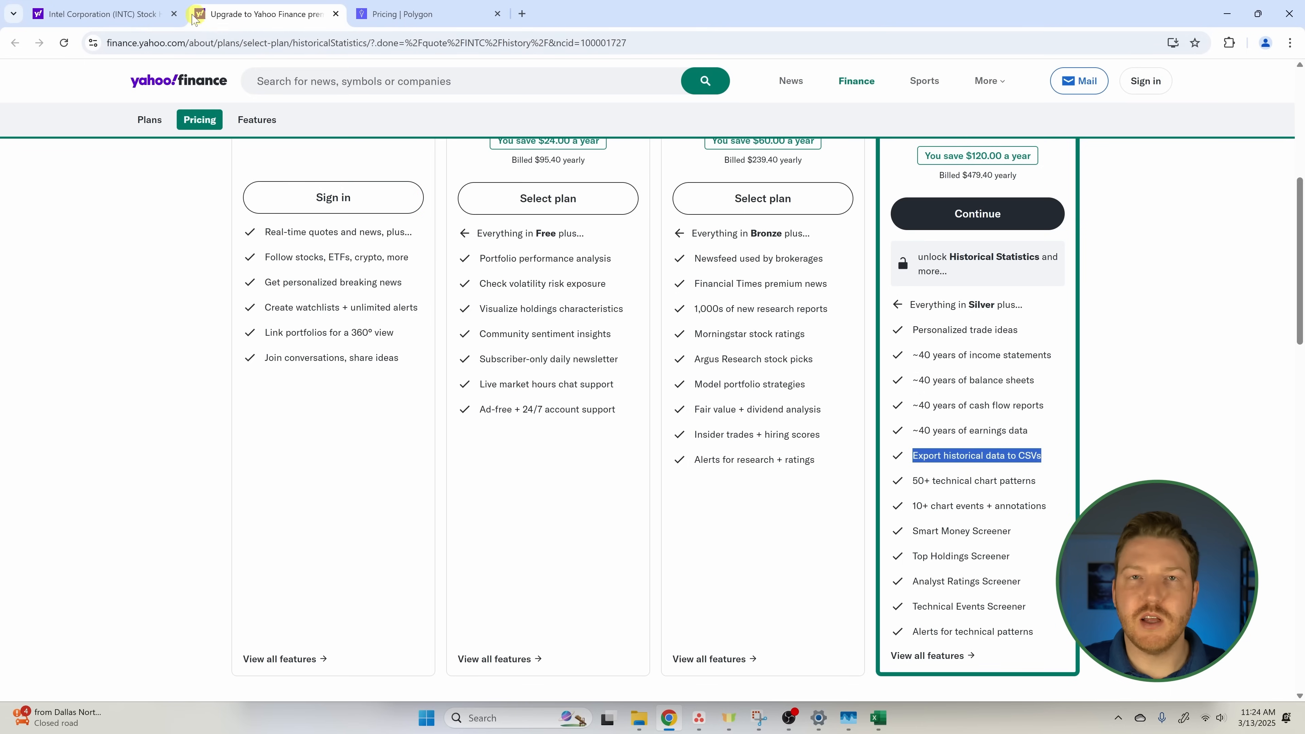
click(100, 15)
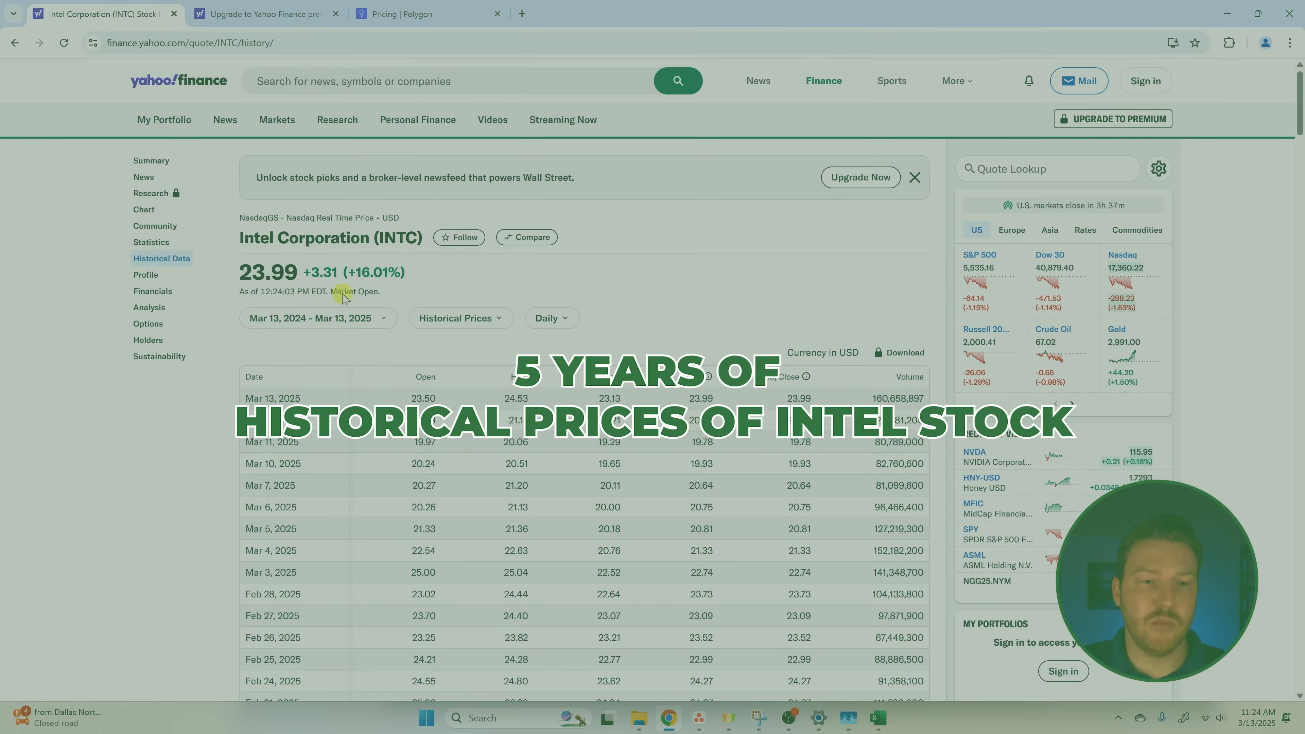
Step: Set the date range to 5Y, Mar 13 2020 through Mar 13 2025, and close the picker
click(316, 318)
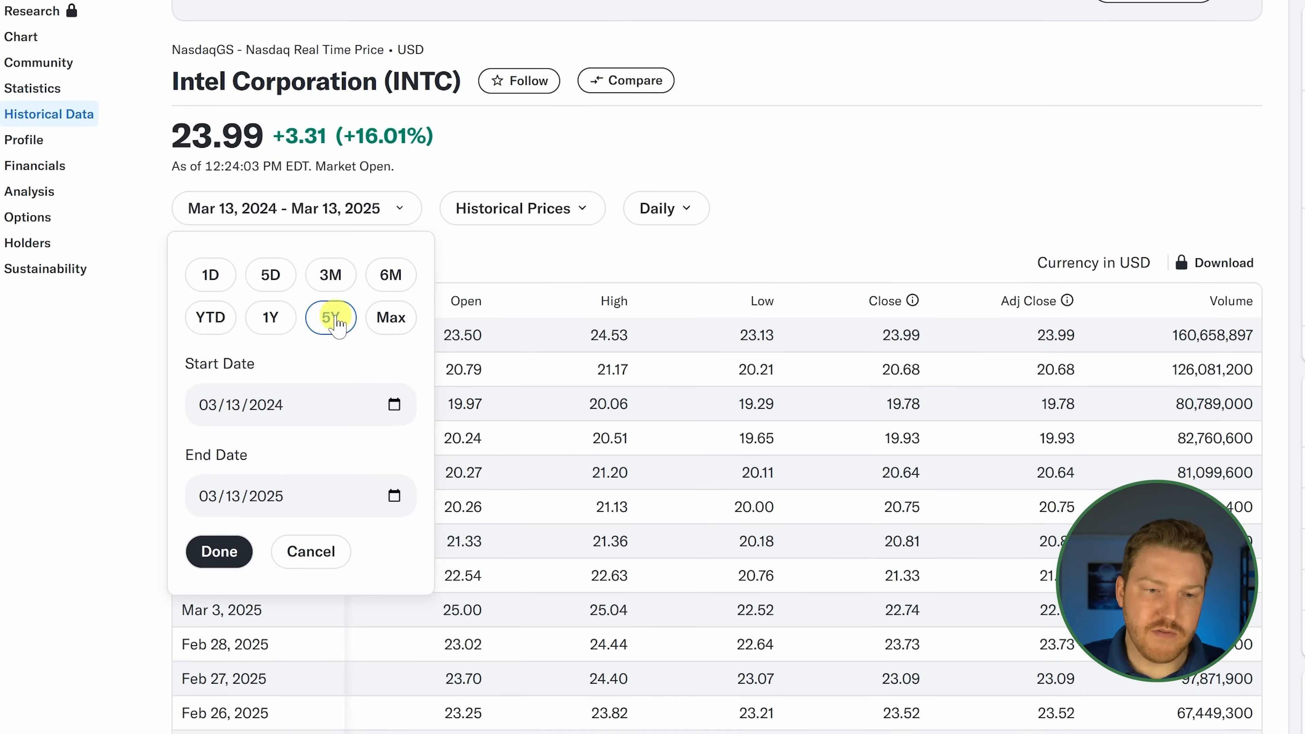
click(330, 318)
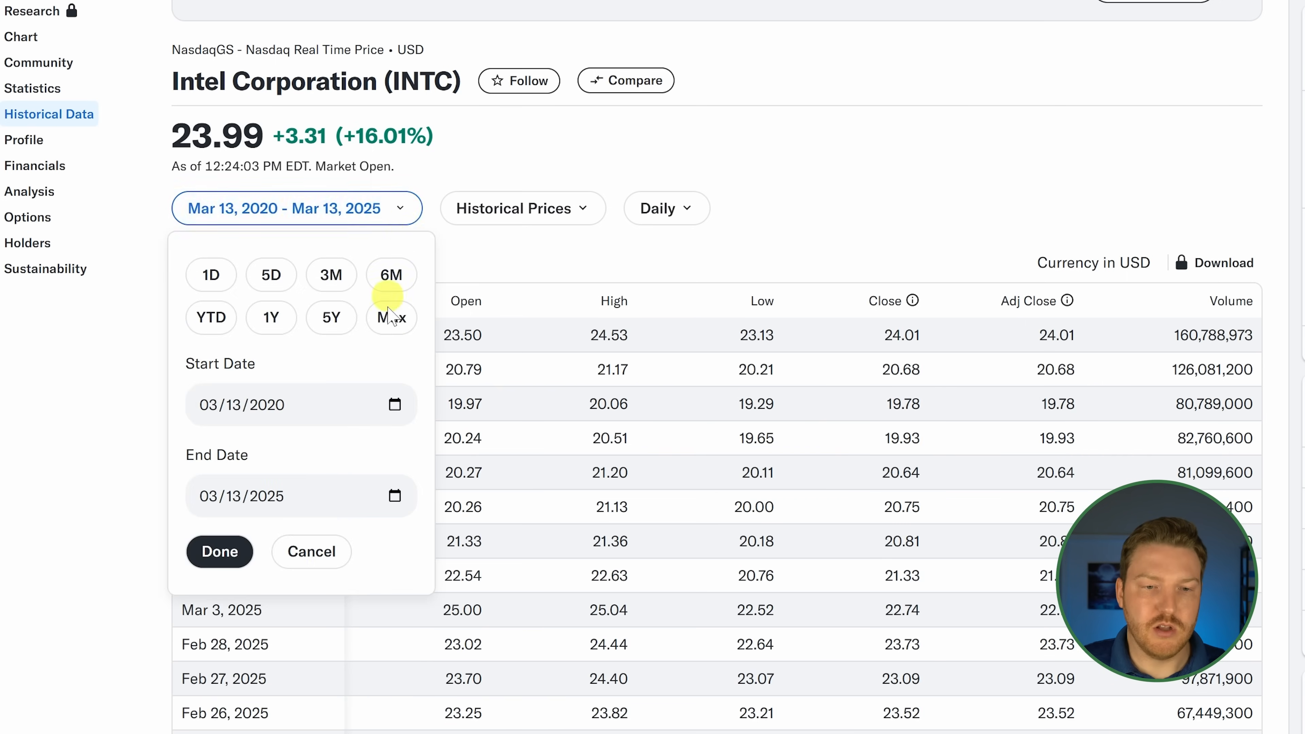
mouse_move(312, 552)
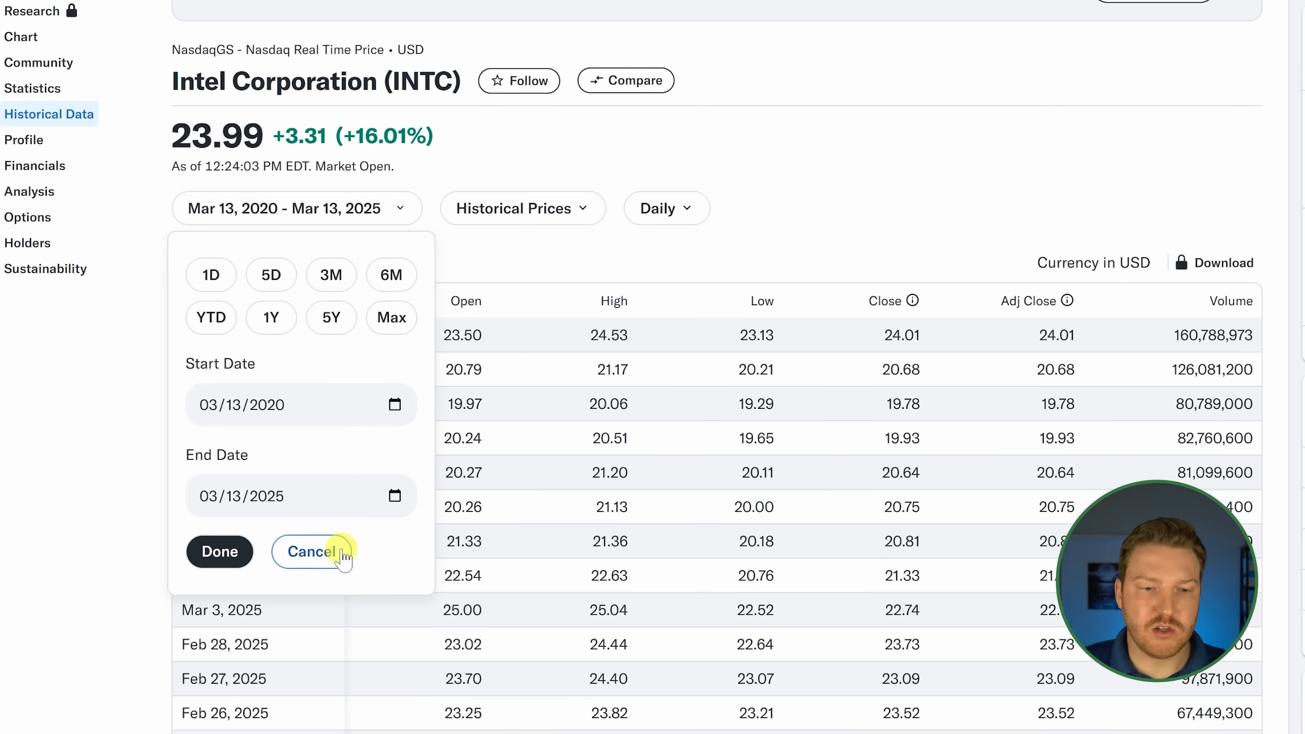
click(313, 551)
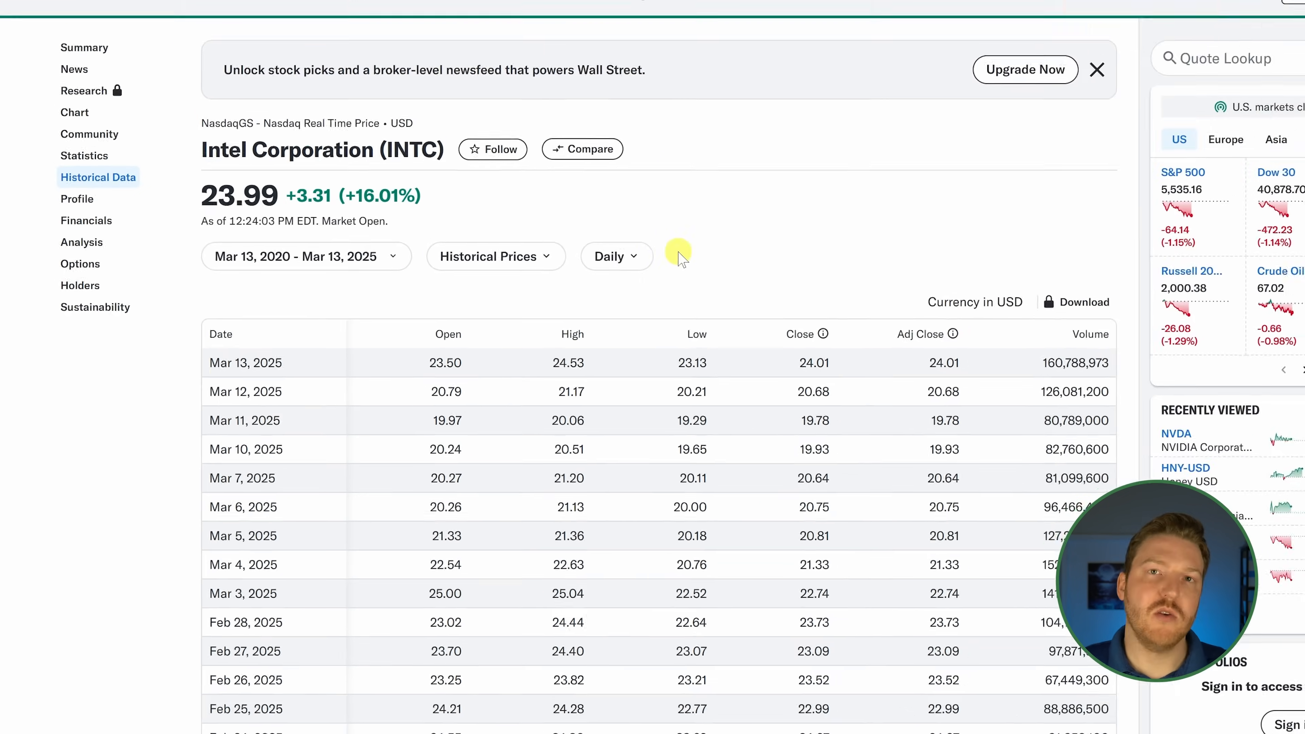
click(1288, 15)
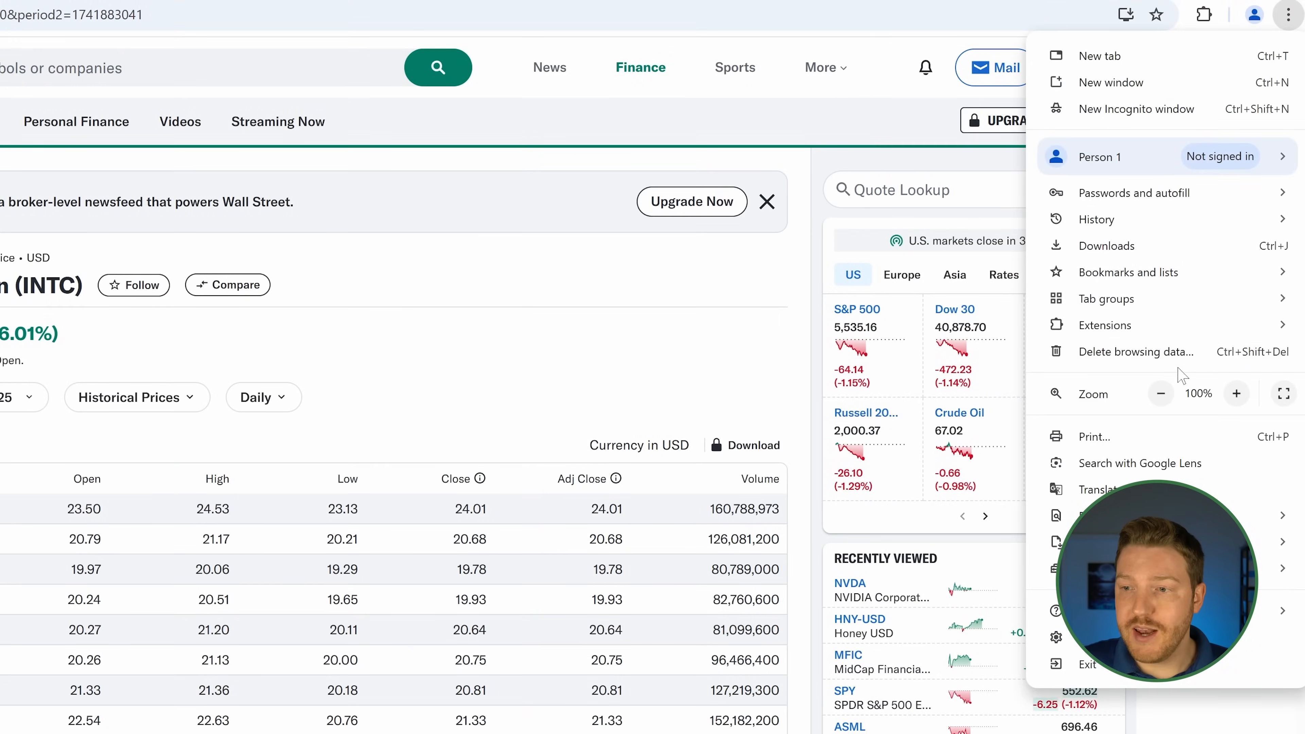
Step: Zoom the Chrome page out and scroll the five-year table down toward the 2020 rows
click(1160, 393)
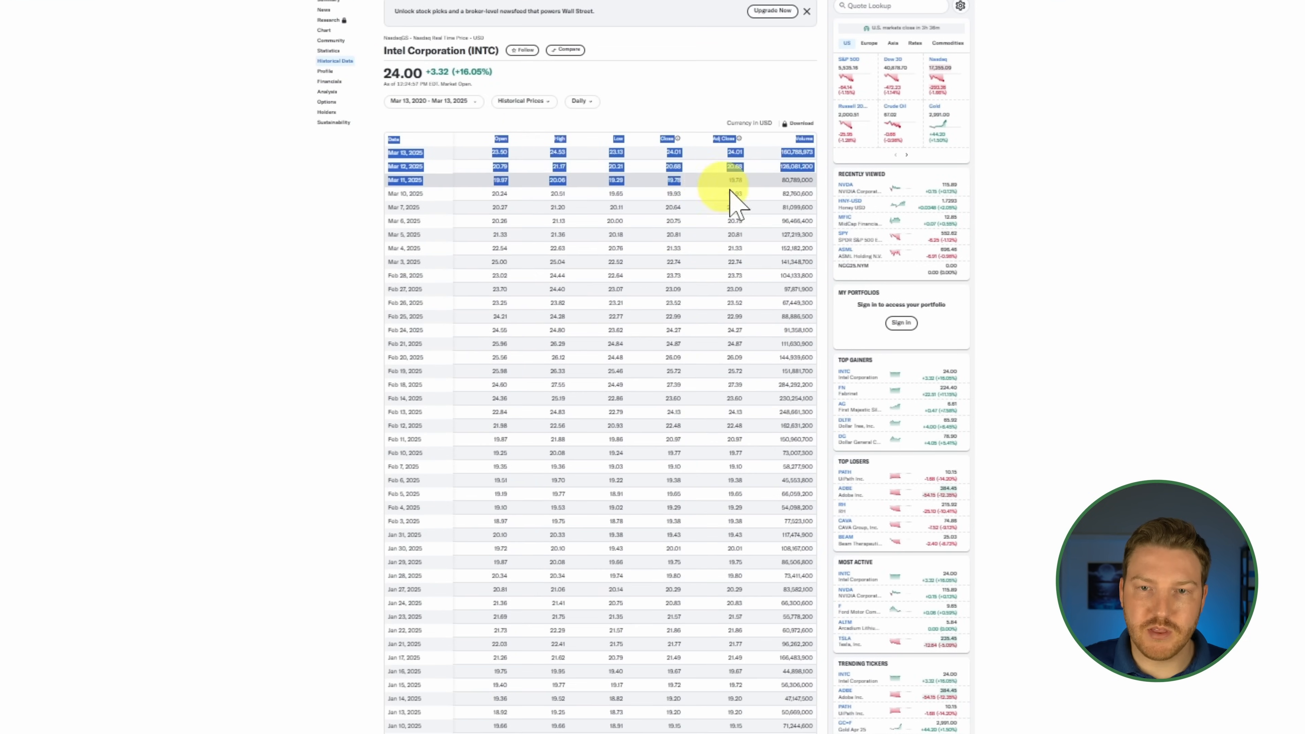
scroll(down, 3)
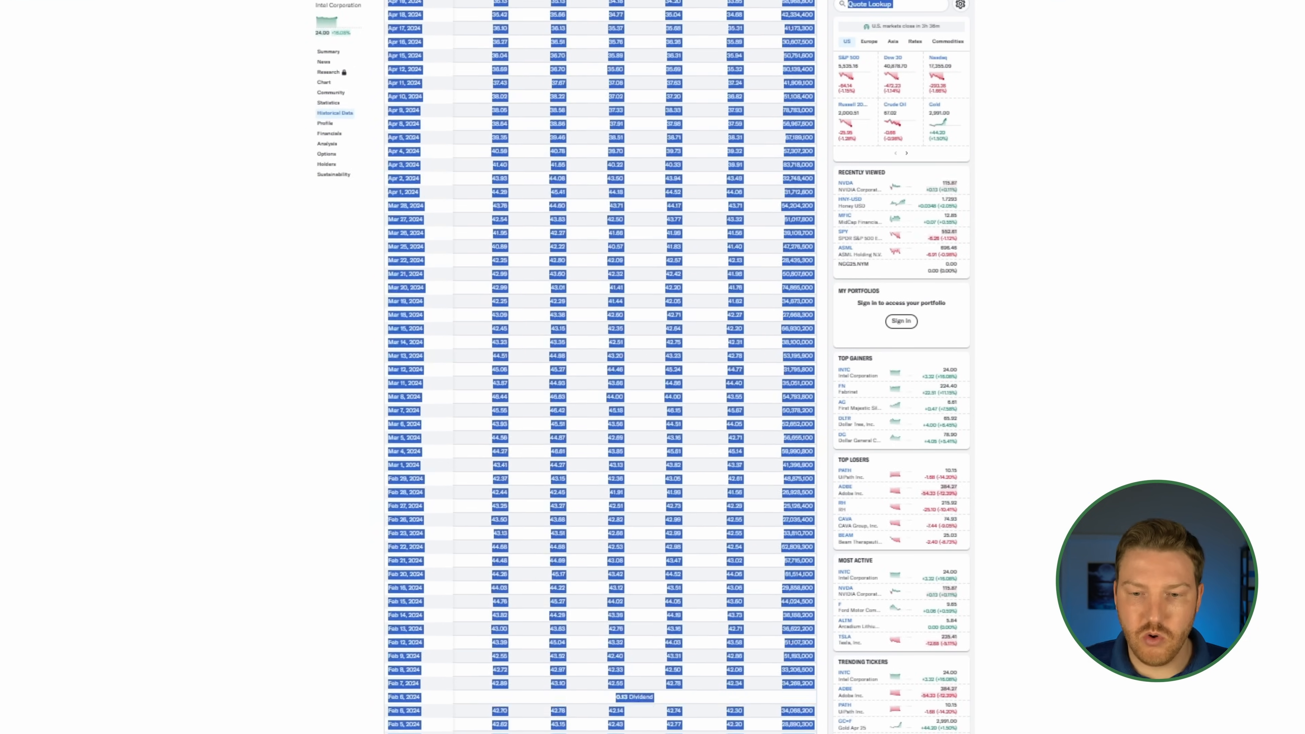
scroll(down, 3)
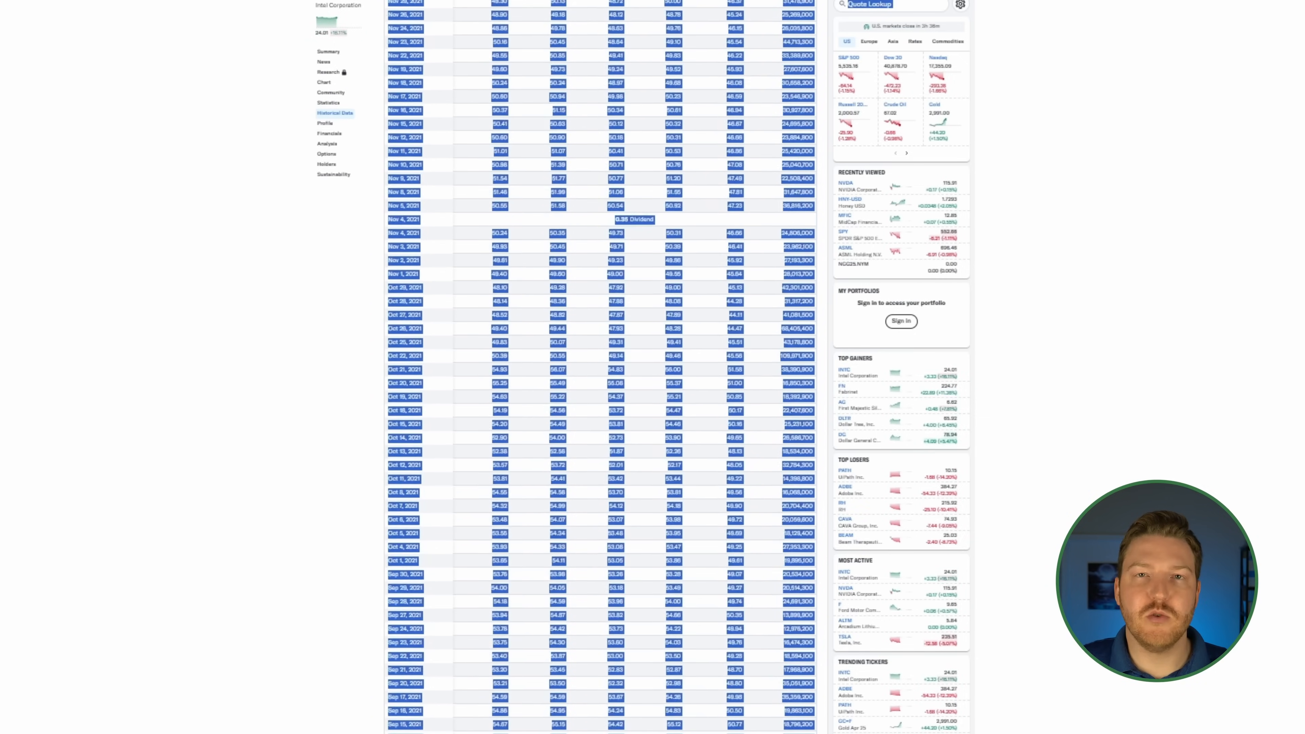
scroll(down, 3)
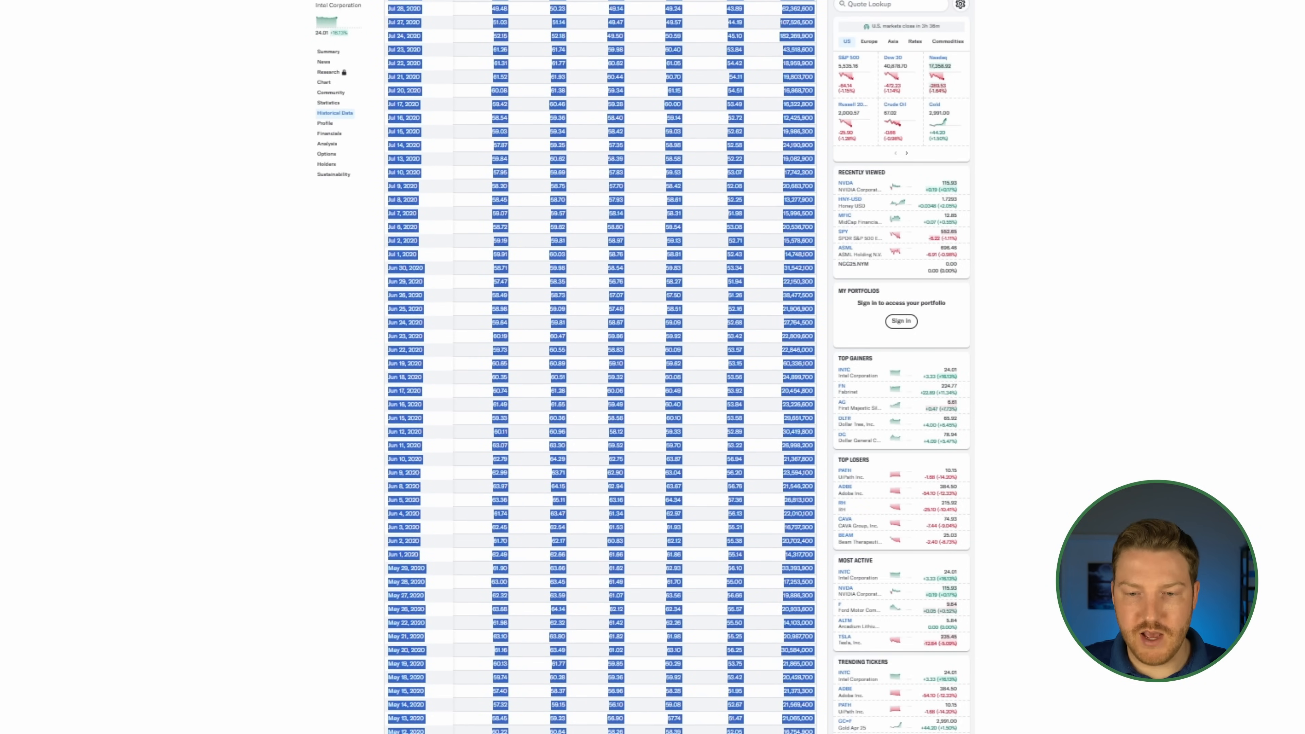
scroll(down, 3)
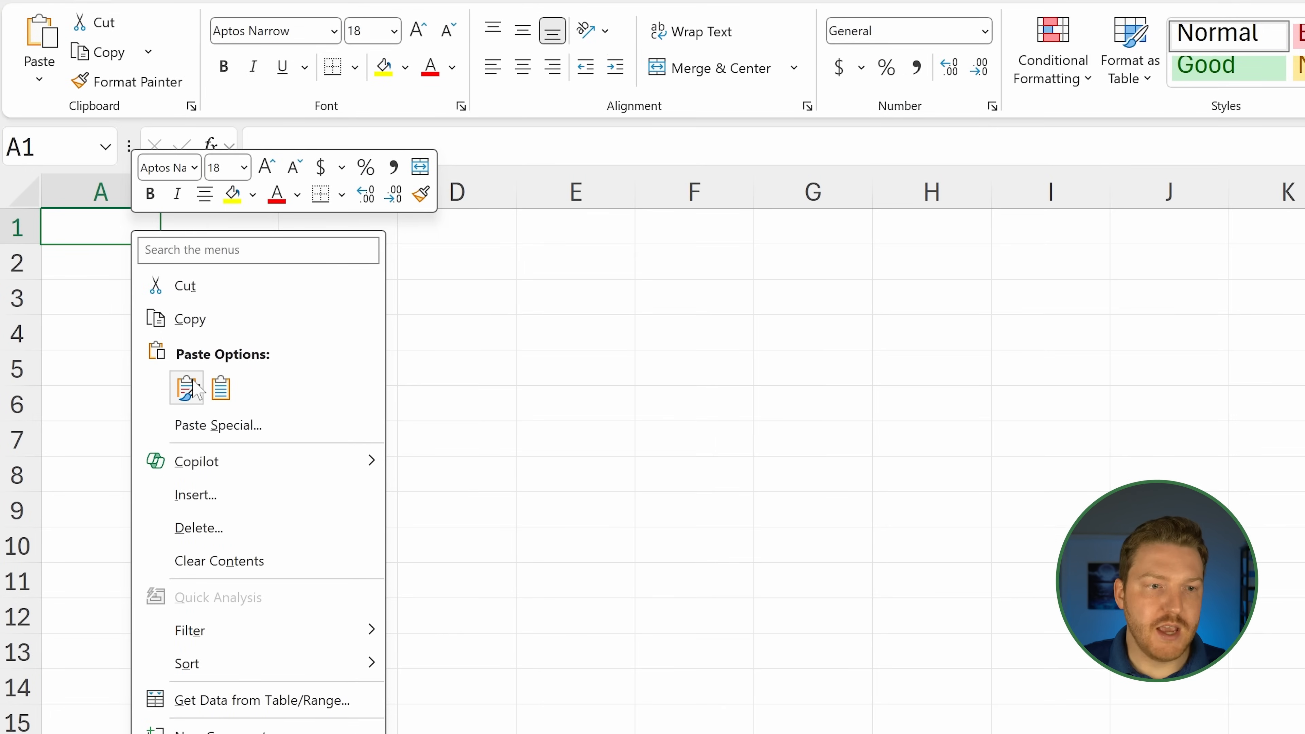
Step: Paste the copied INTC price table into cell A1 of the blank worksheet
click(186, 388)
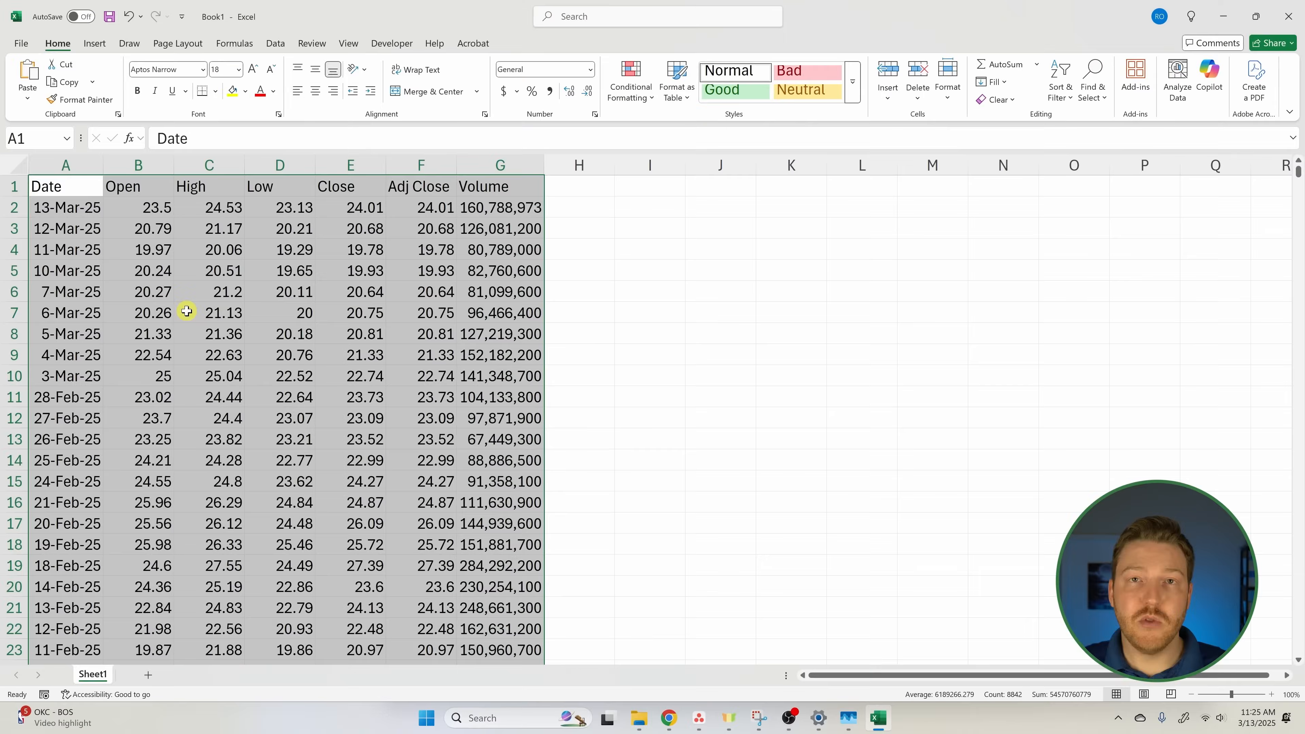
scroll(down, 3)
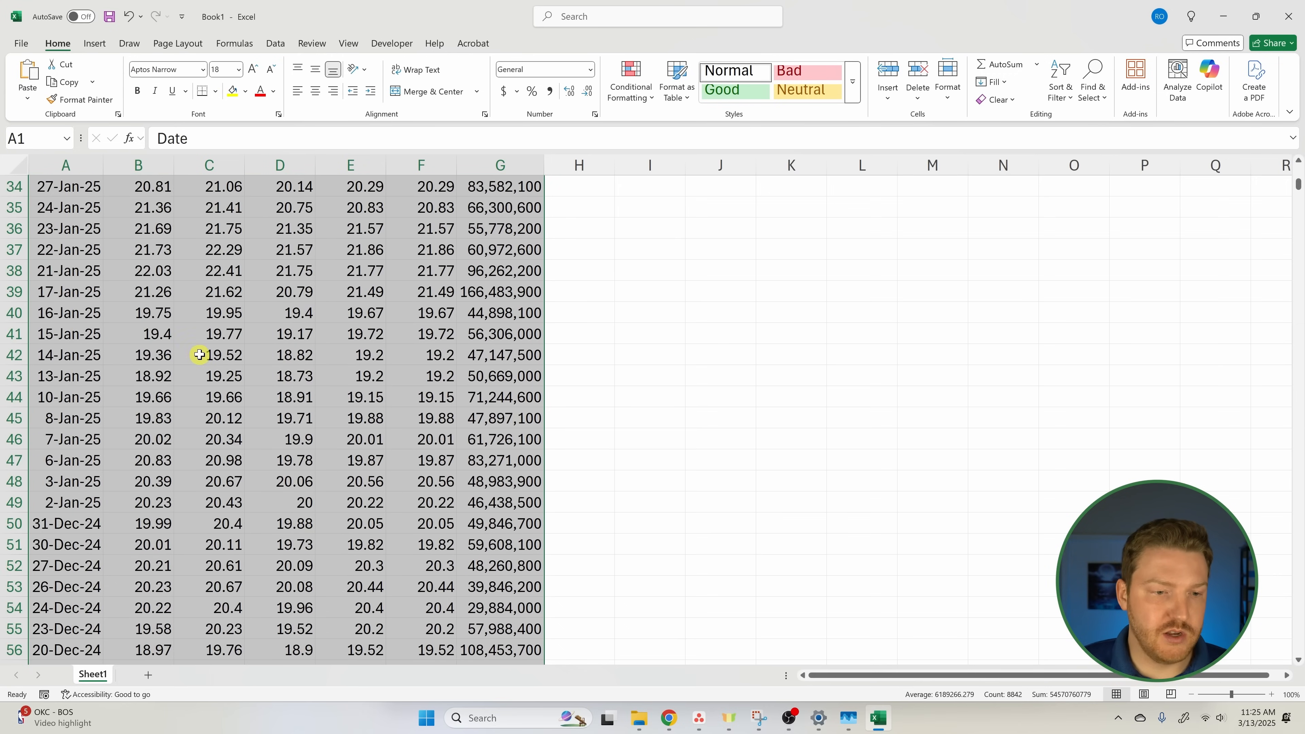
scroll(down, 3)
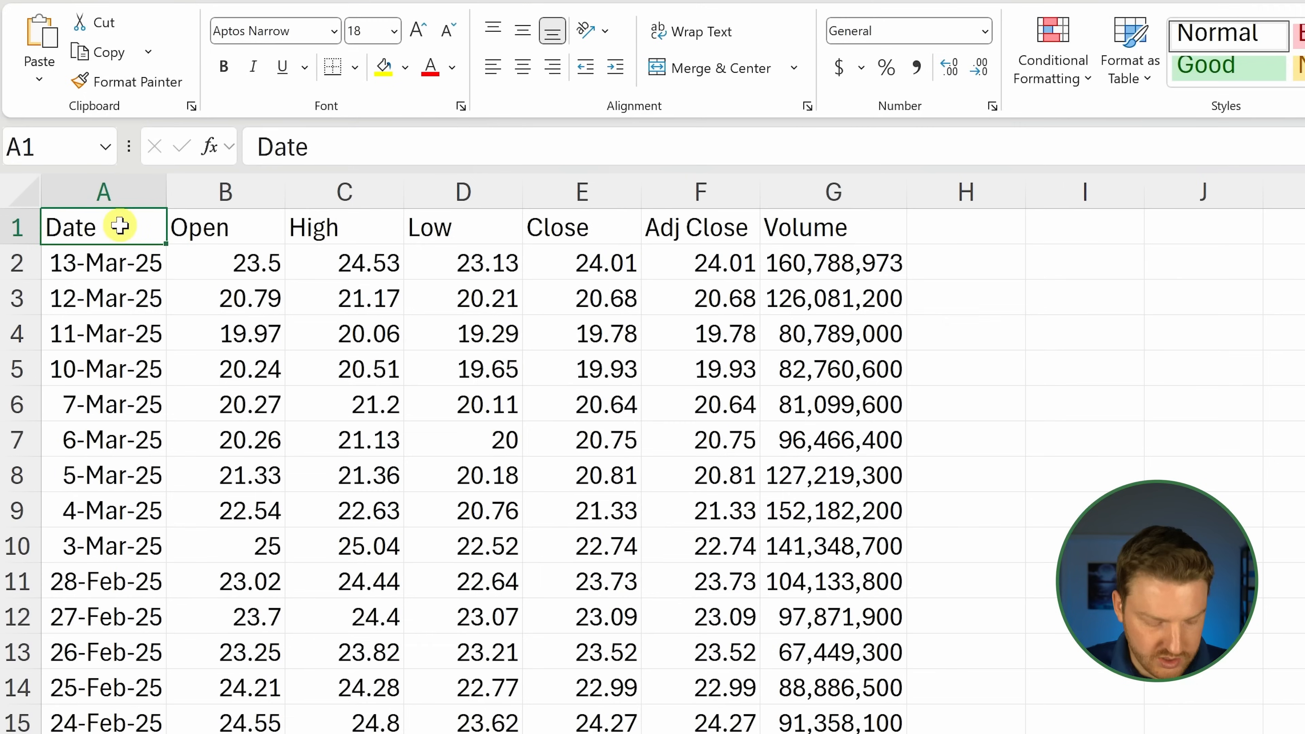
Step: Select the whole pasted table and turn on column filters
key(ctrl+shift+Right)
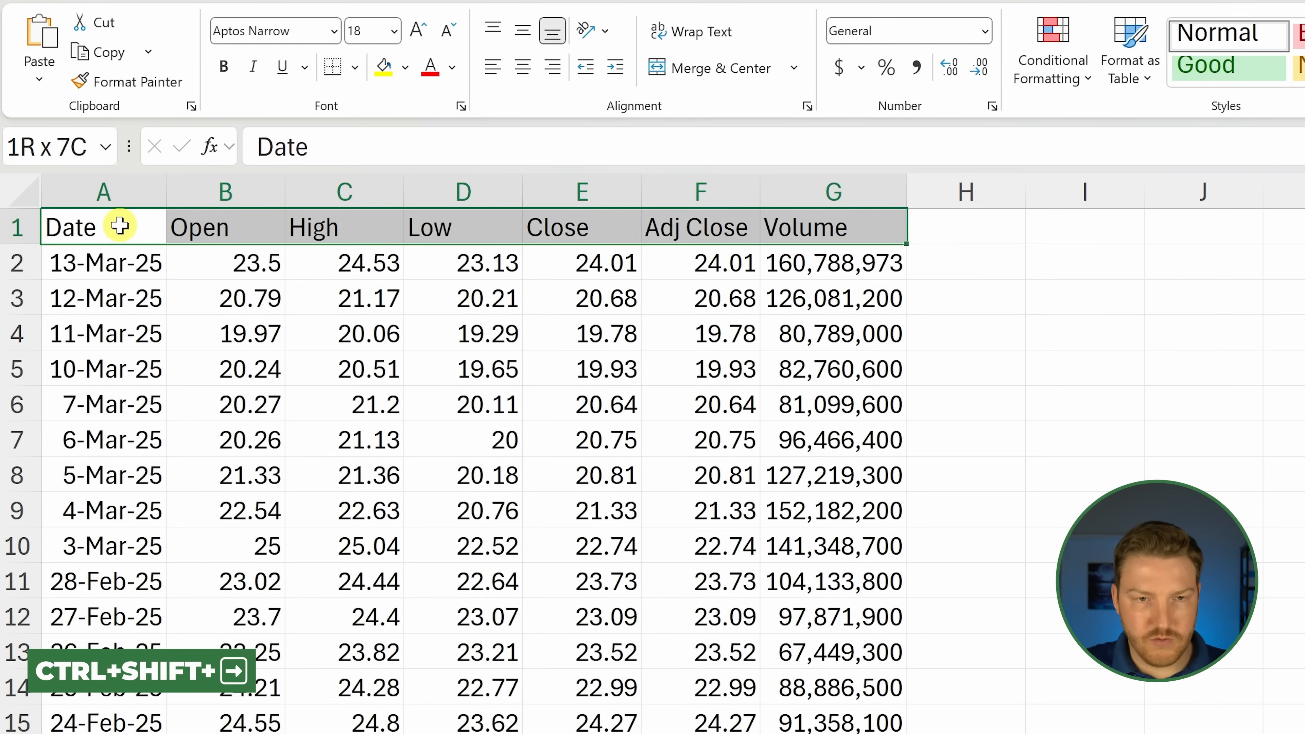
key(ctrl+shift+down)
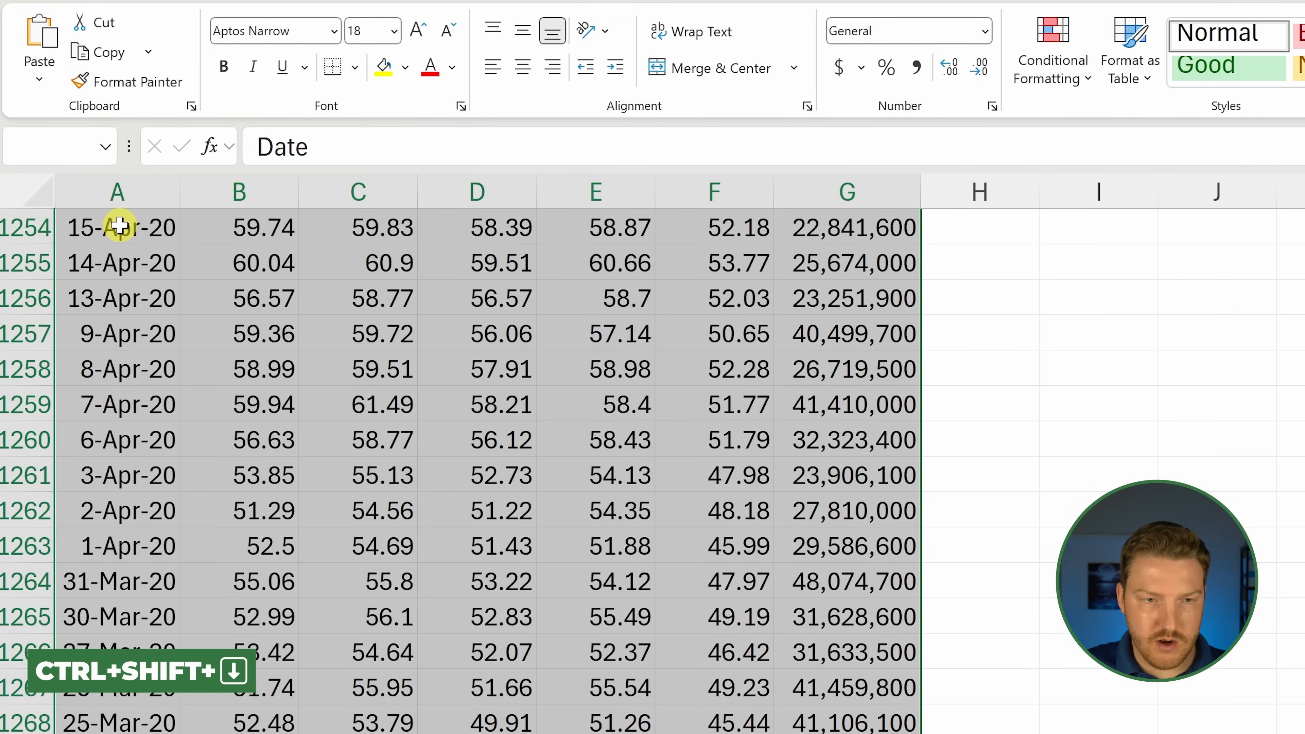
click(894, 86)
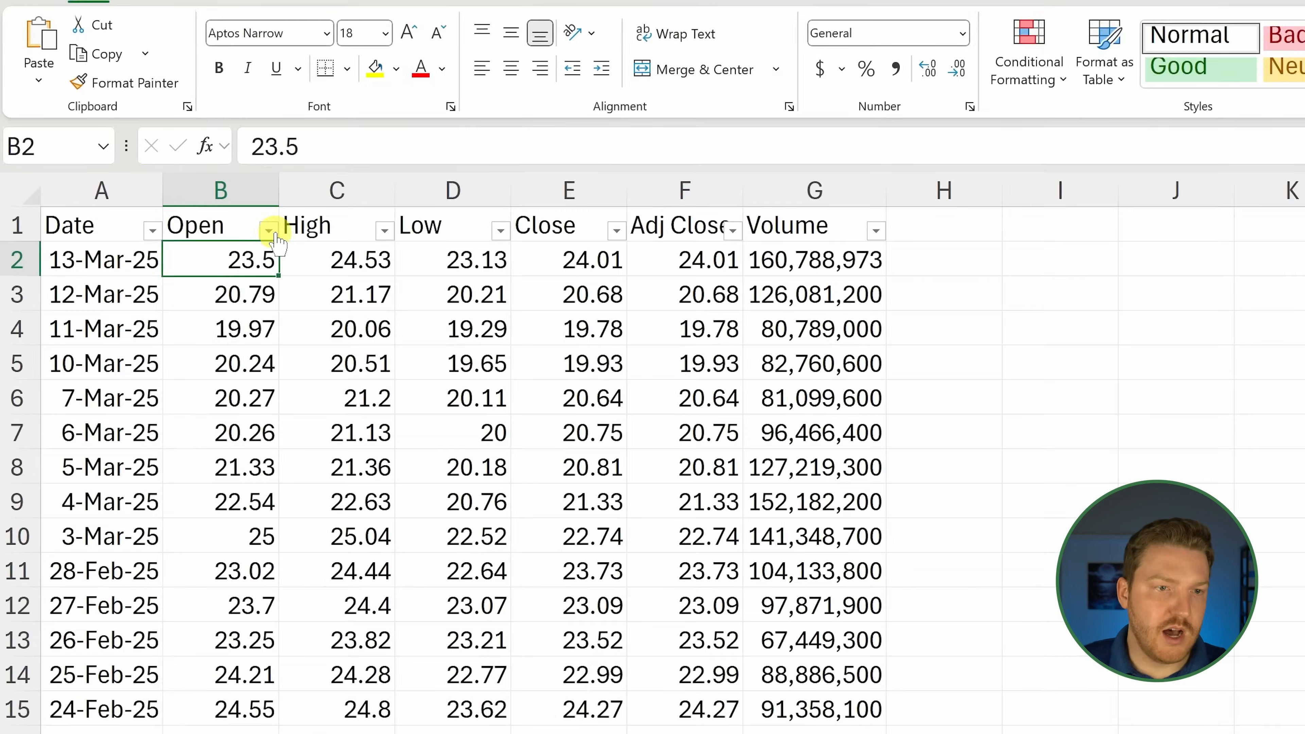
Step: Narrow the Open column filter with 'divi' so only Dividend rows show
click(268, 230)
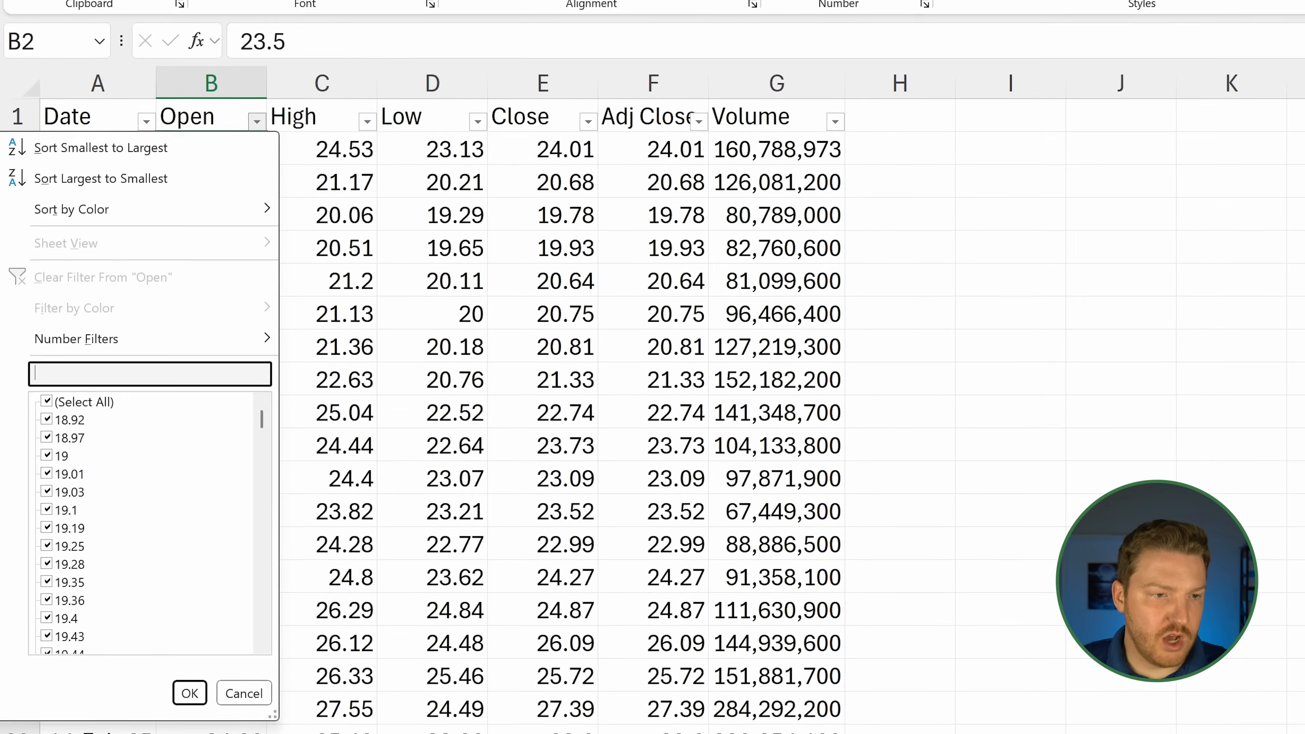
text(dividend)
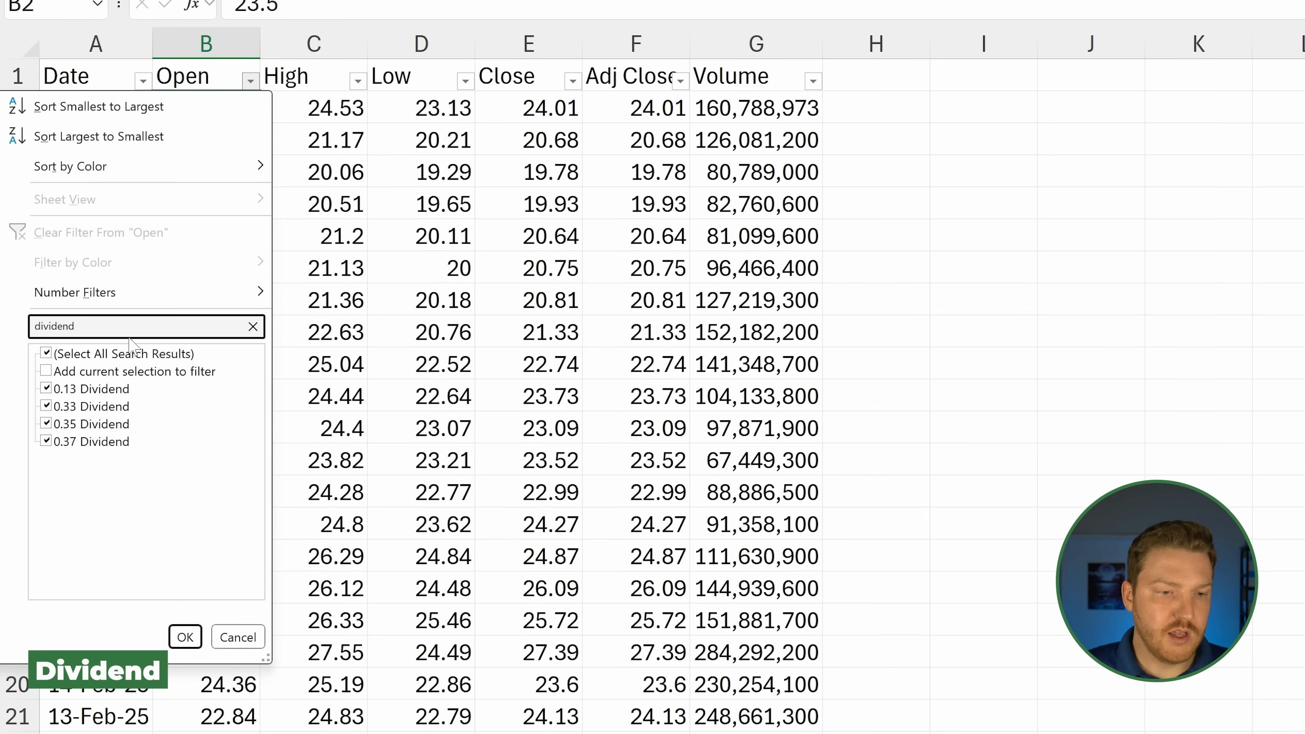
click(185, 637)
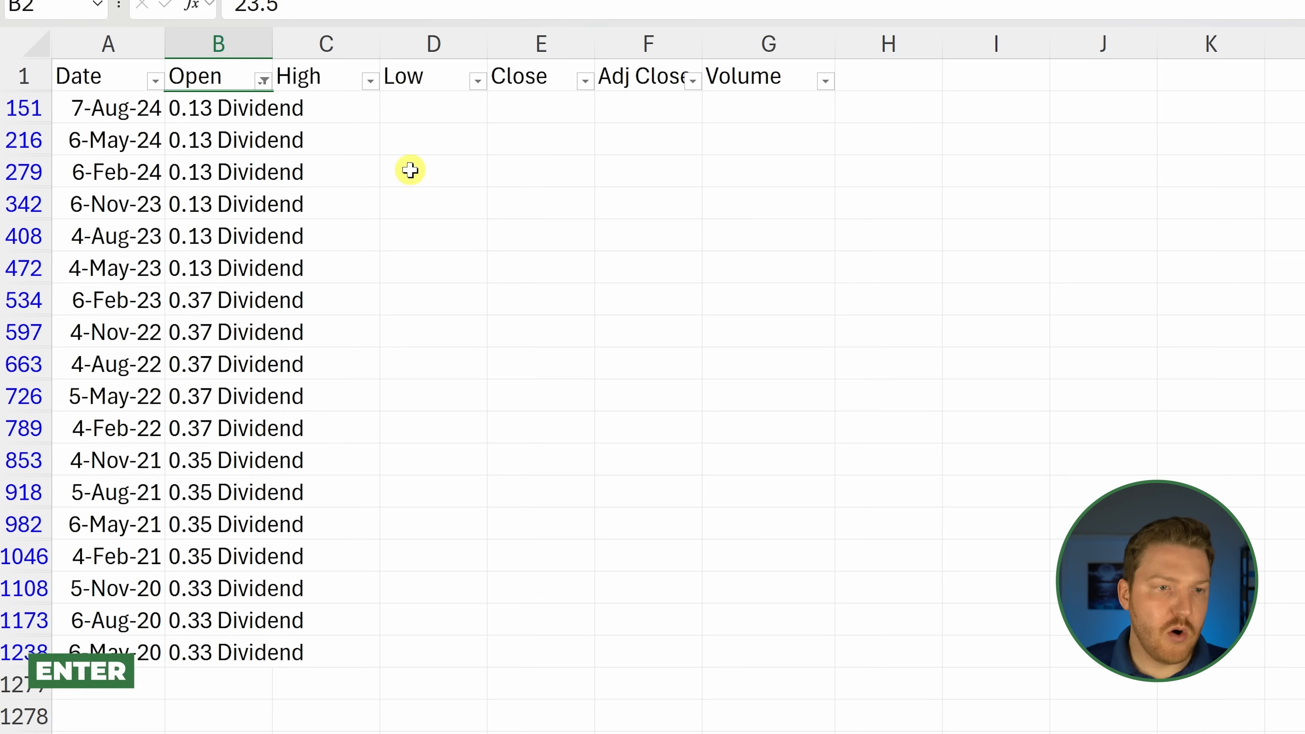
mouse_move(37, 123)
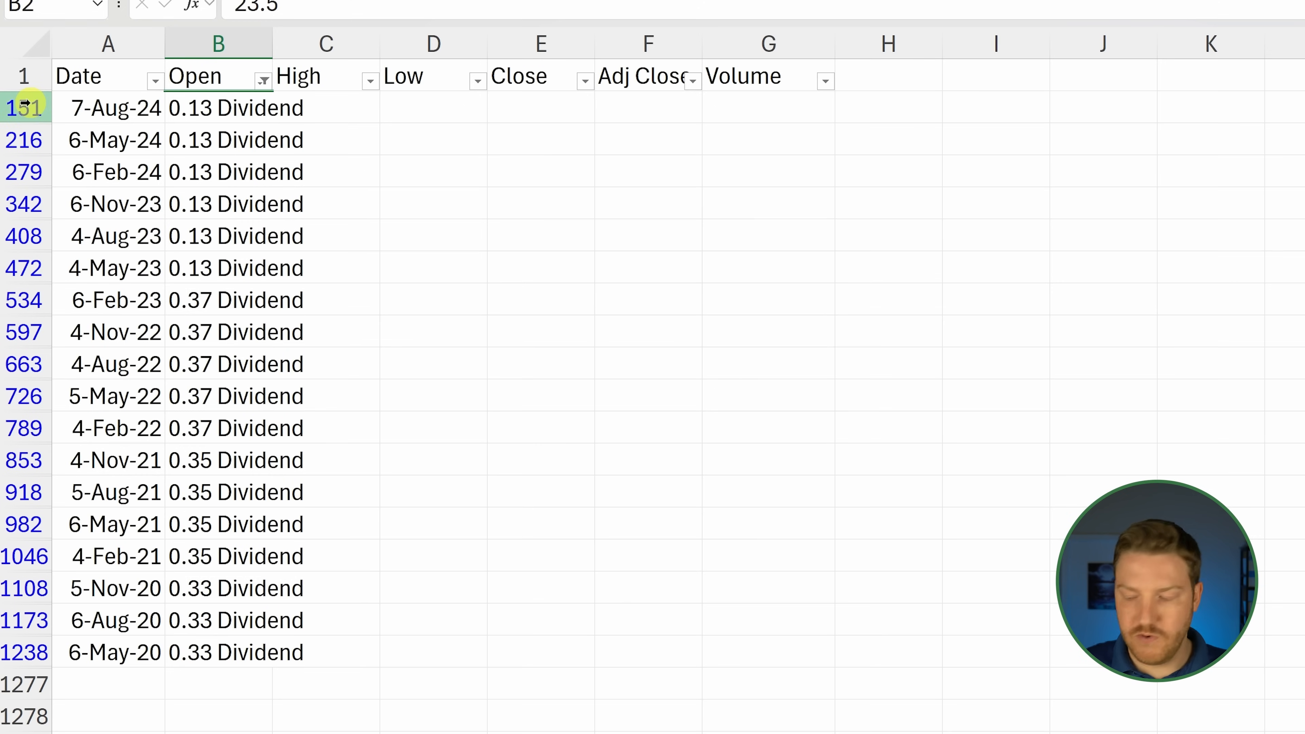
Step: Delete the filtered Dividend rows via the row-header context menu
click(24, 108)
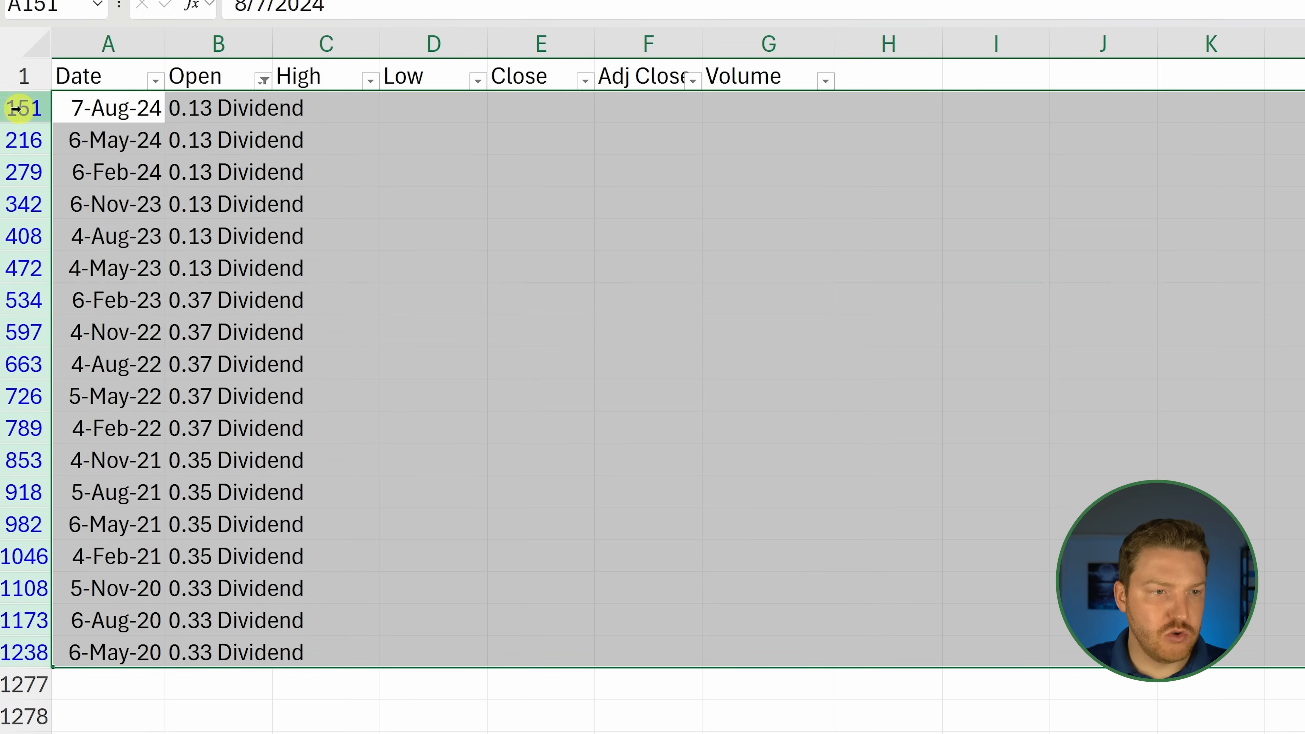
right_click(16, 108)
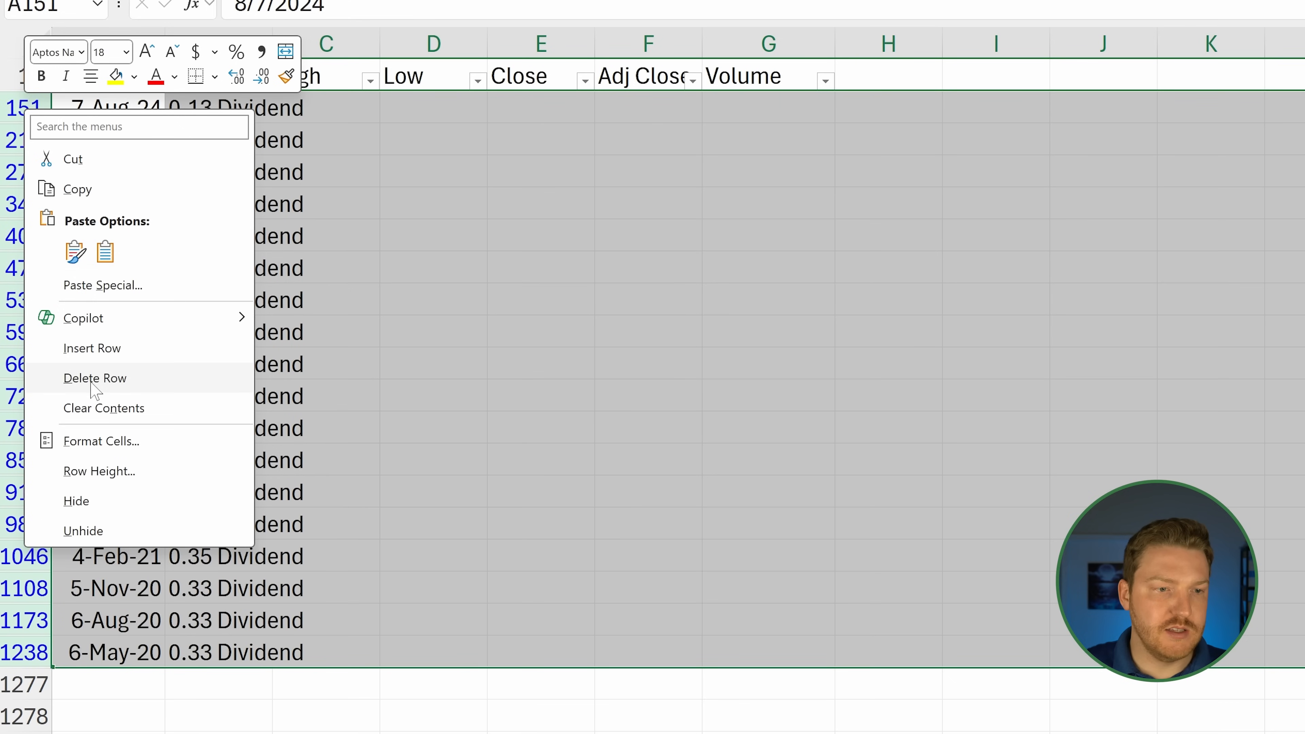
click(96, 378)
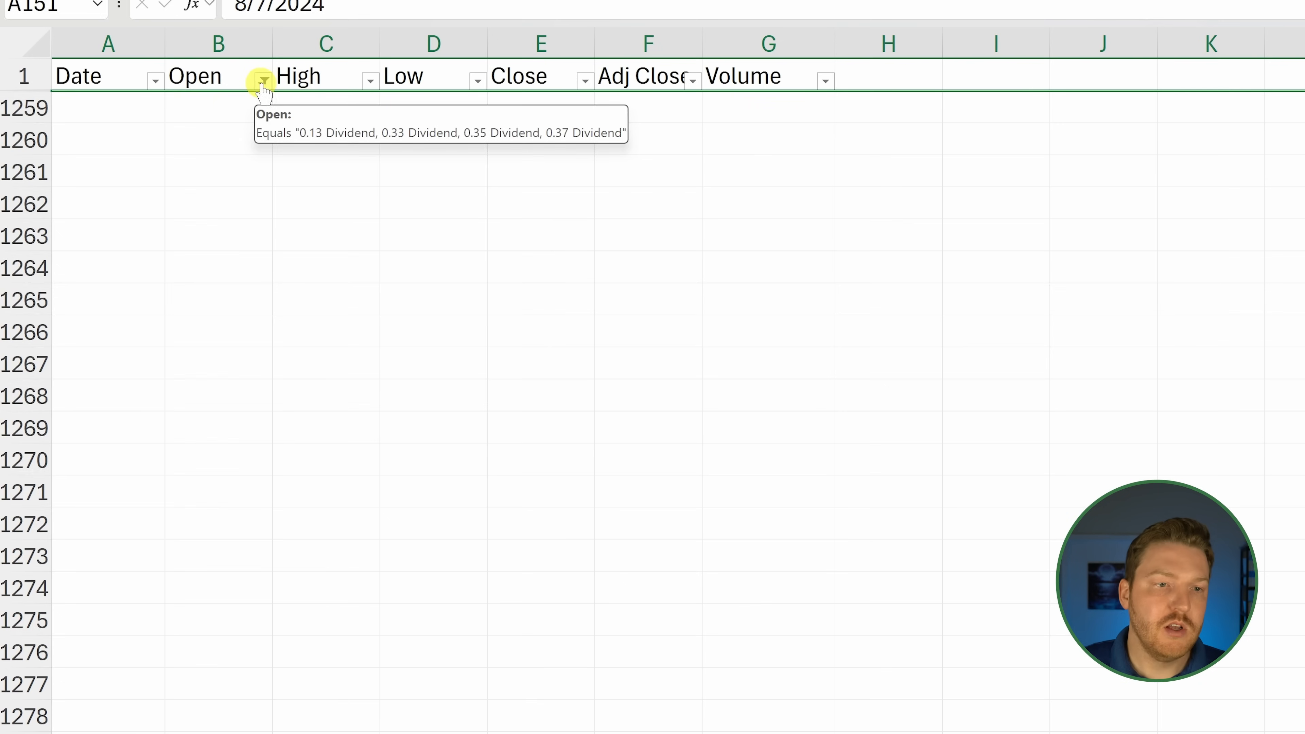
Step: Reset the Open column filter to (Select All) so every price row shows again
click(261, 81)
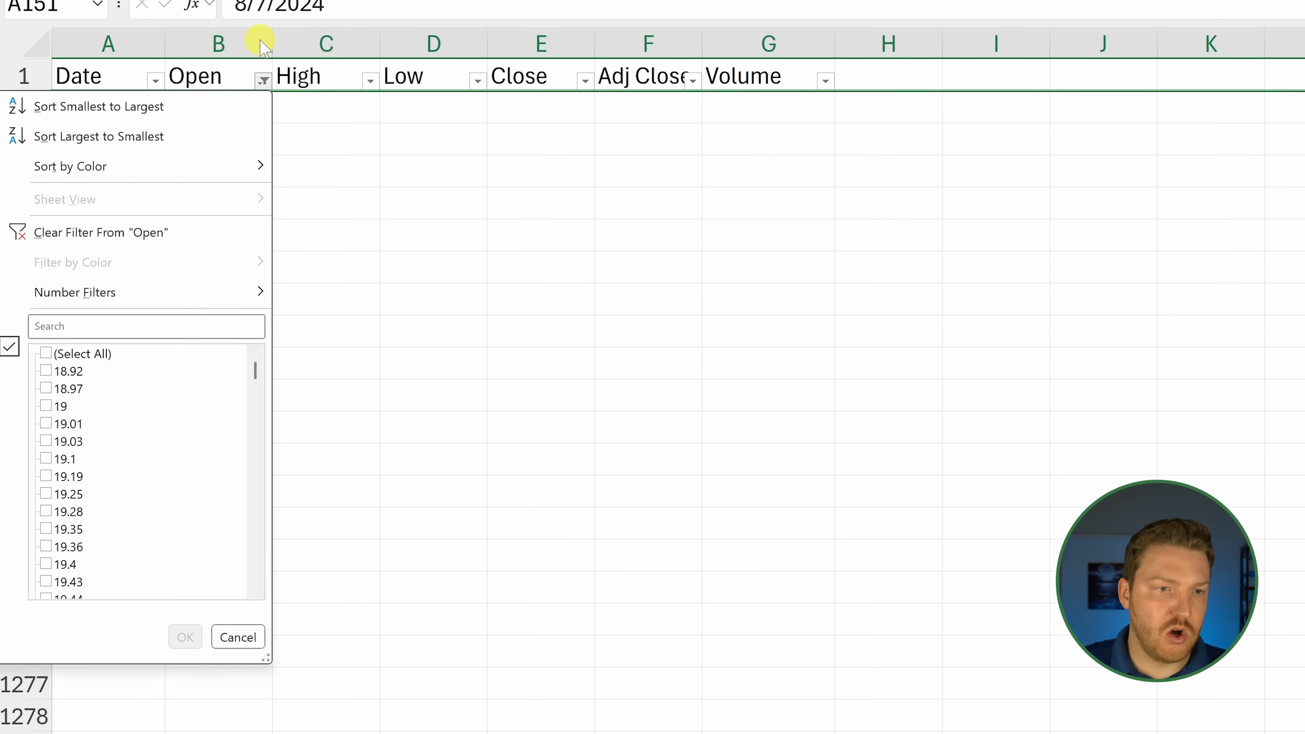
click(46, 353)
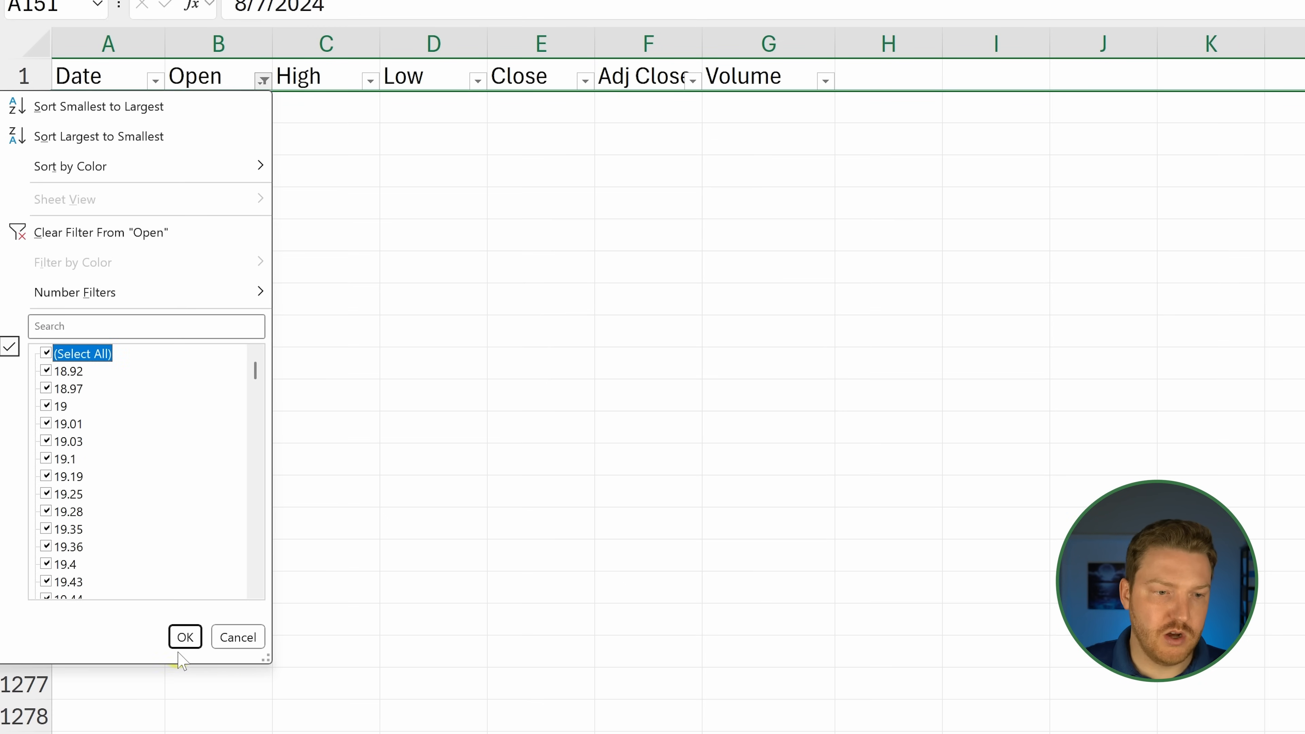
click(185, 637)
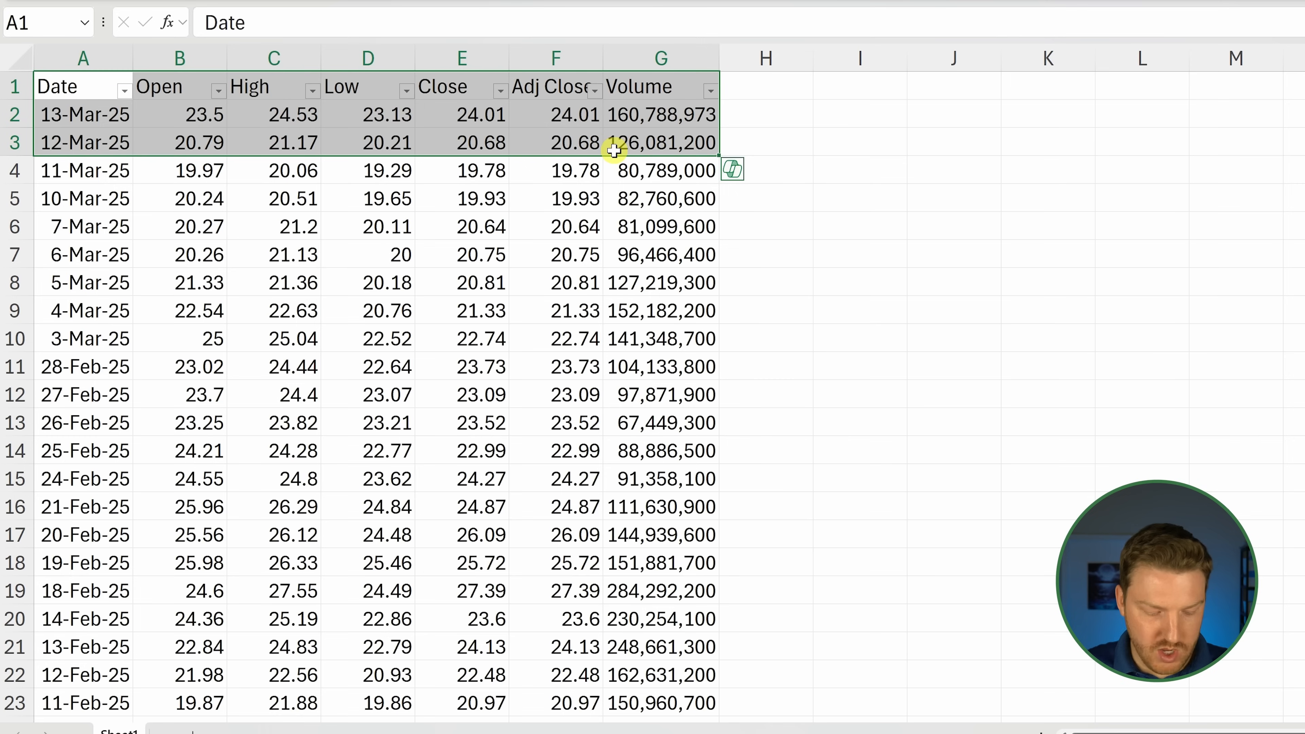
Step: Custom-sort the selected table by Date, Oldest to Newest
key(ctrl+shift+down)
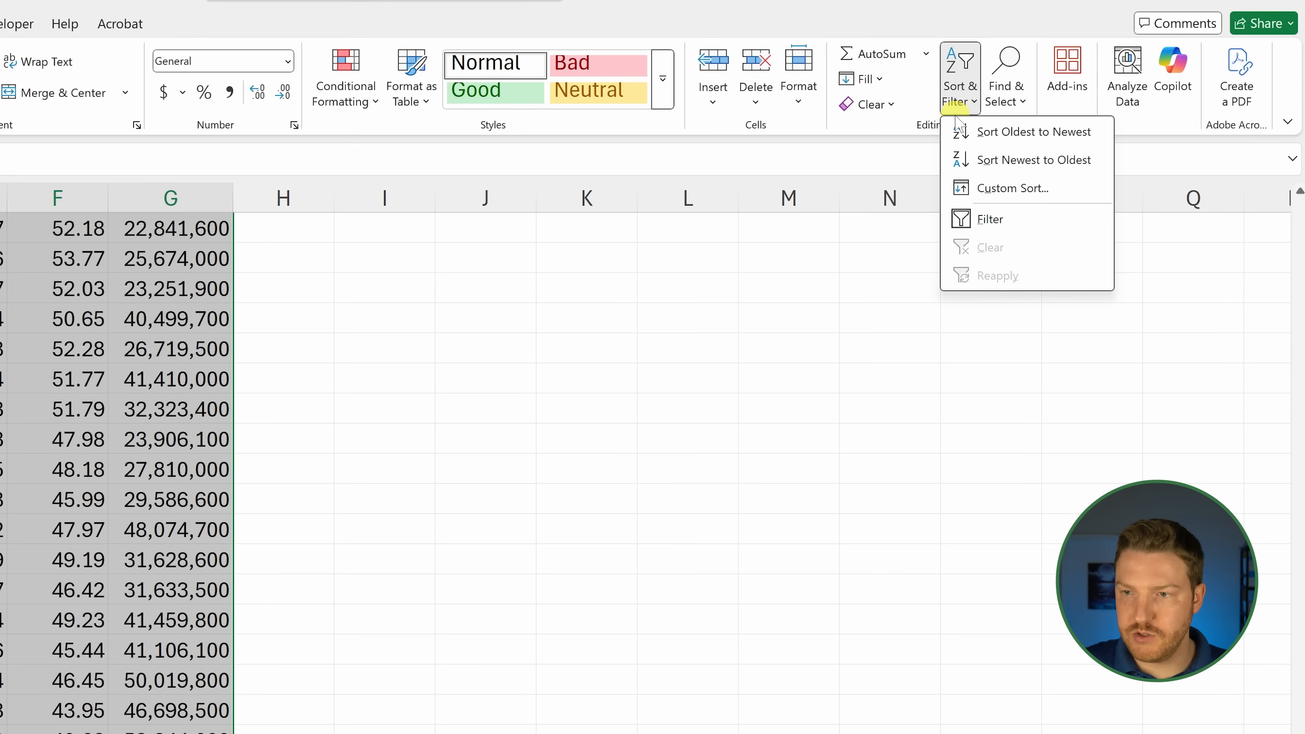
click(1012, 188)
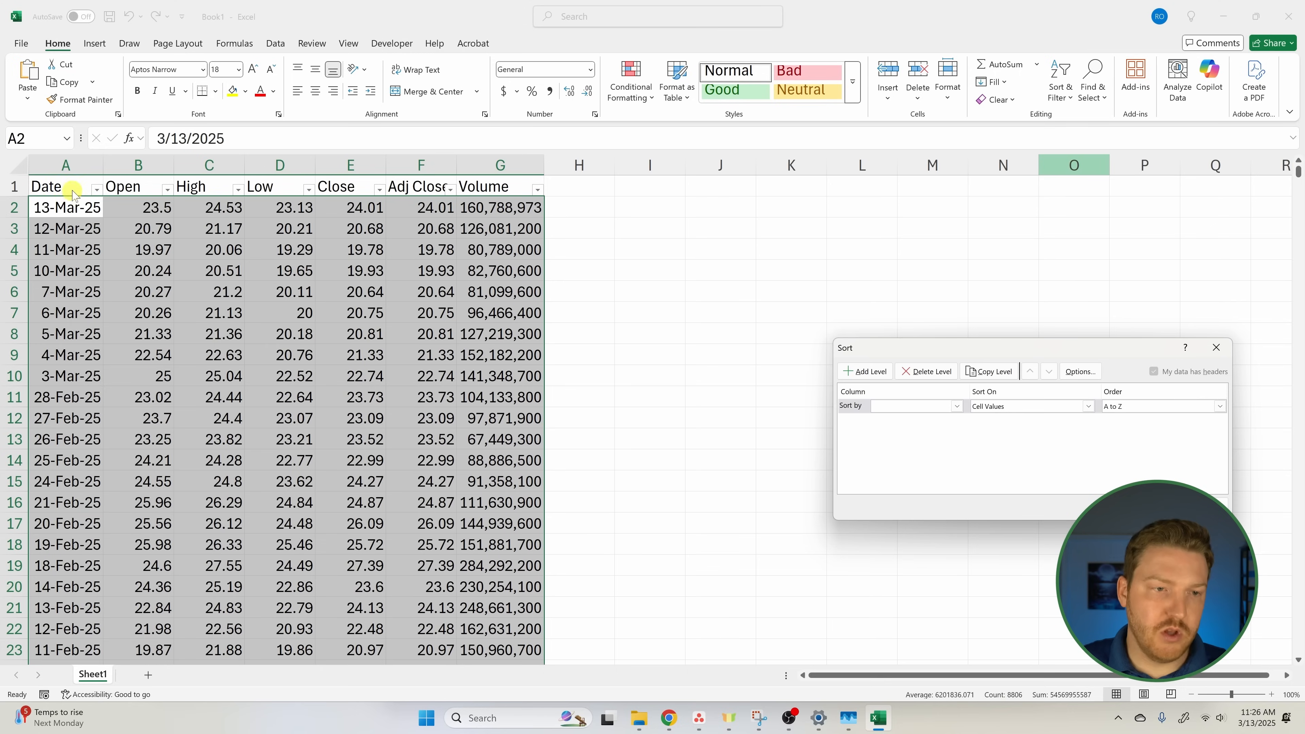
mouse_move(822, 360)
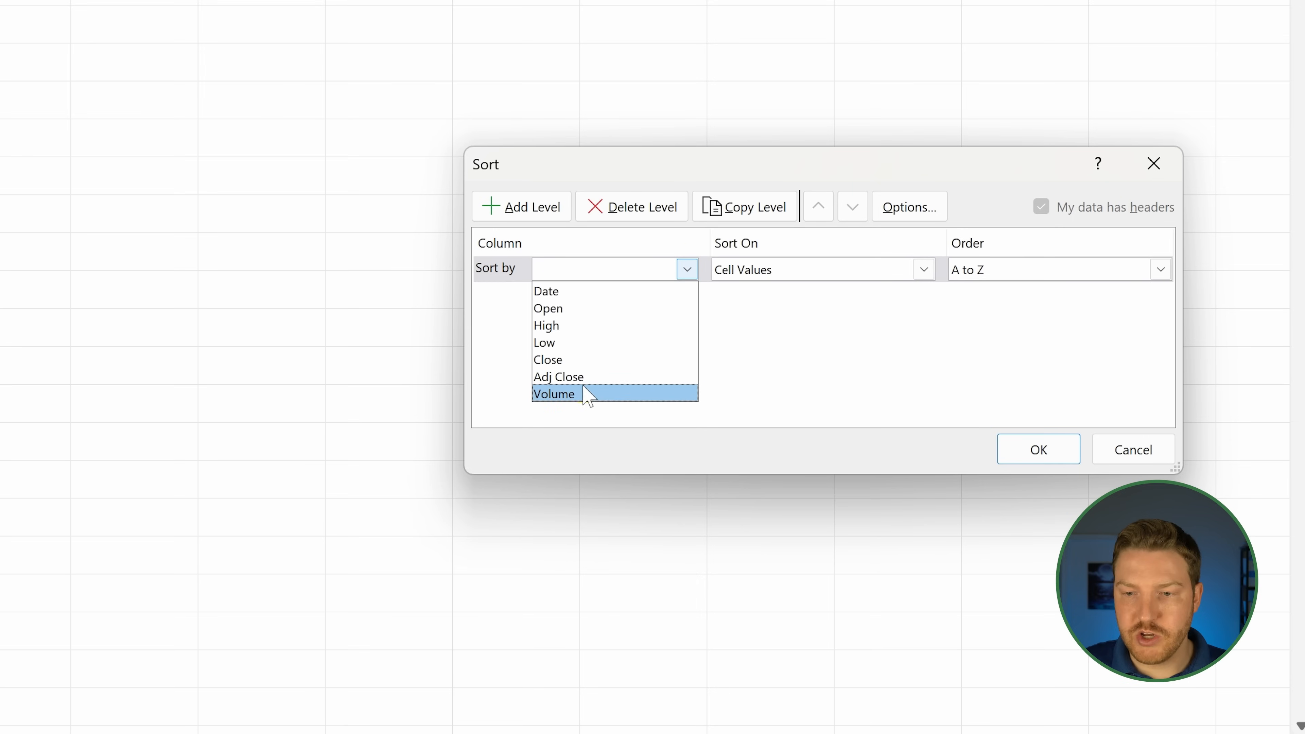
click(546, 292)
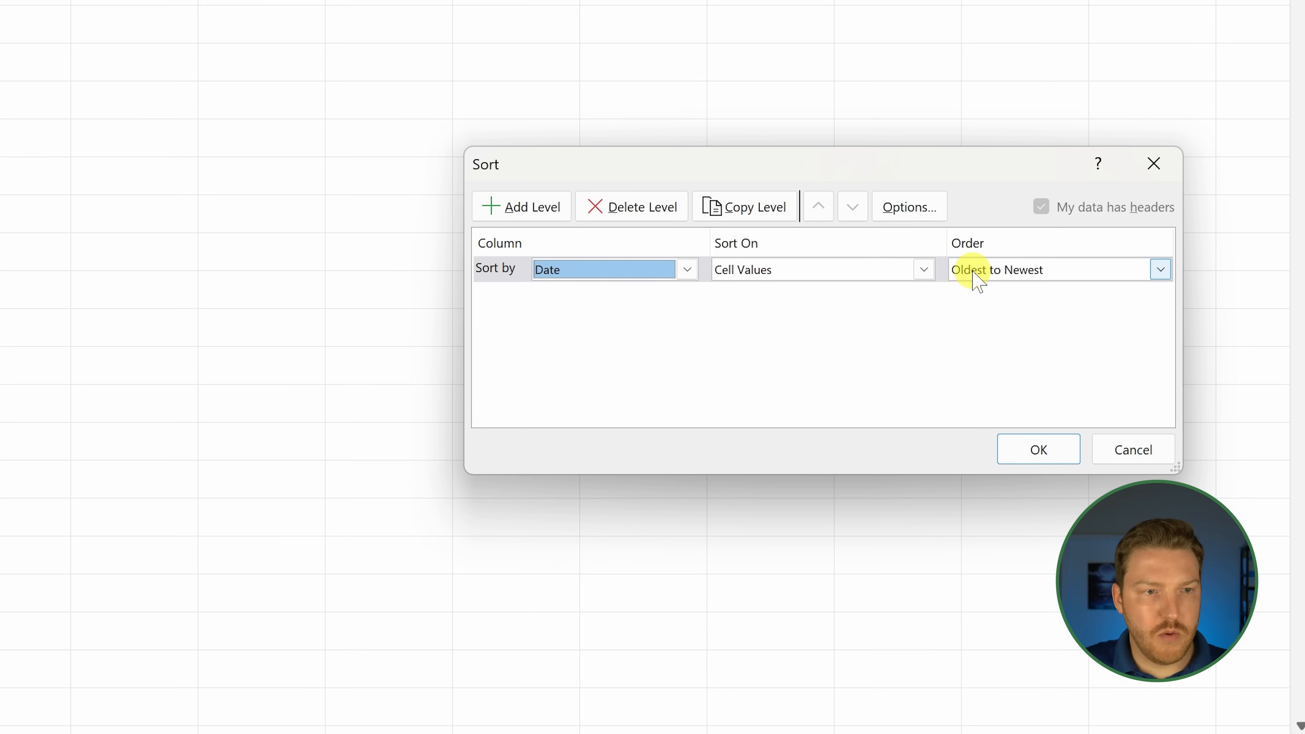
click(1038, 449)
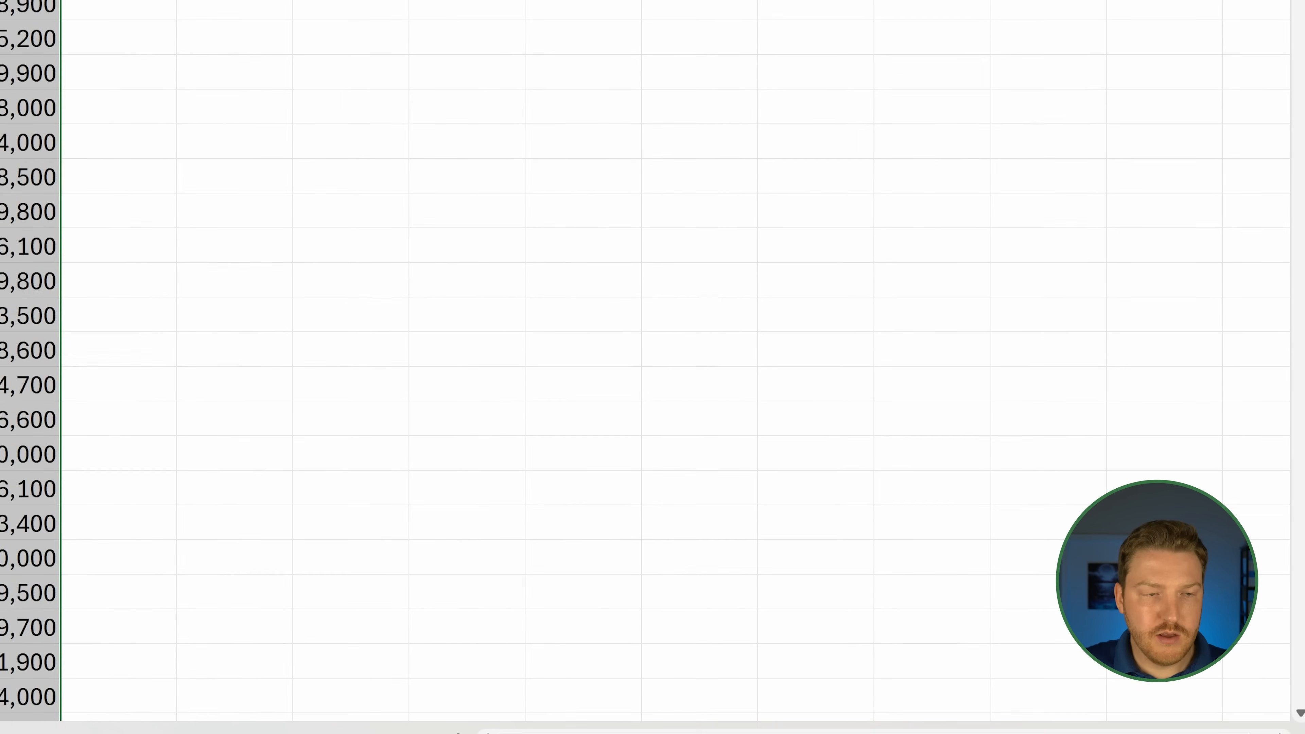